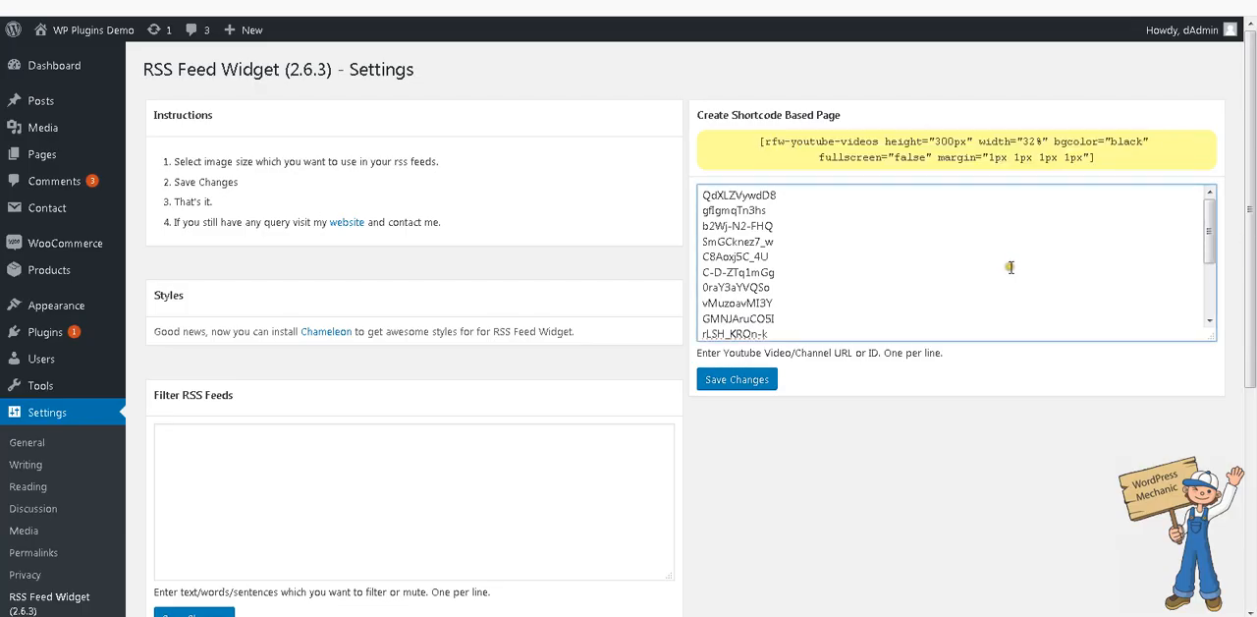
scroll(down, 3)
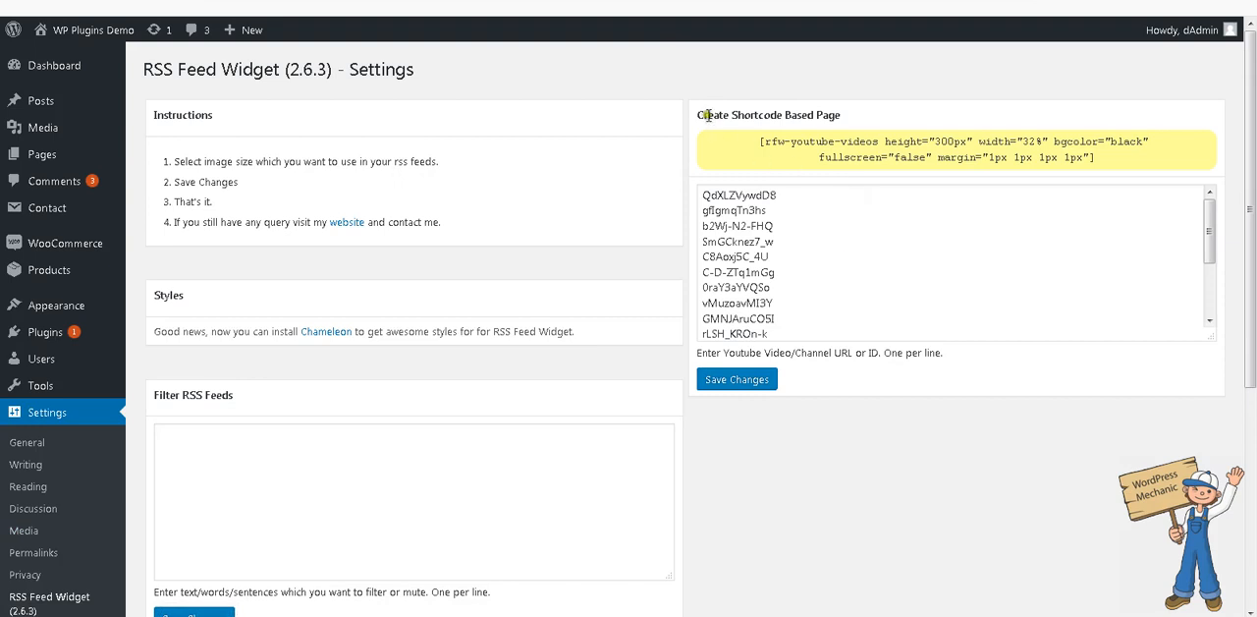
triple_click(770, 114)
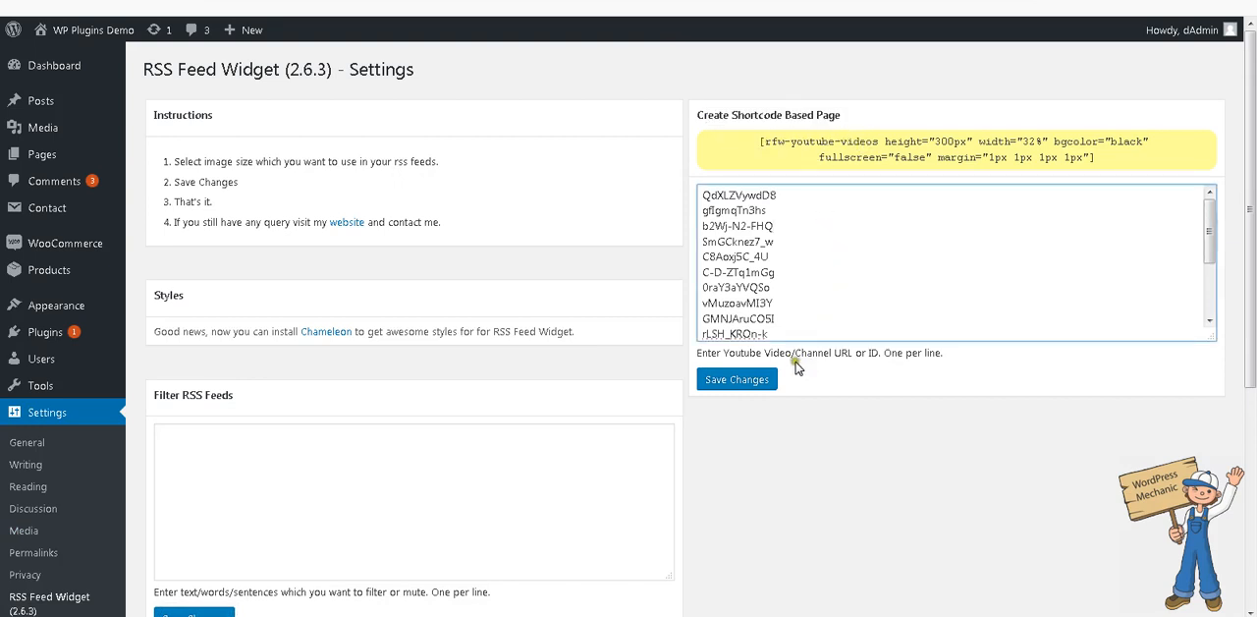
double_click(805, 354)
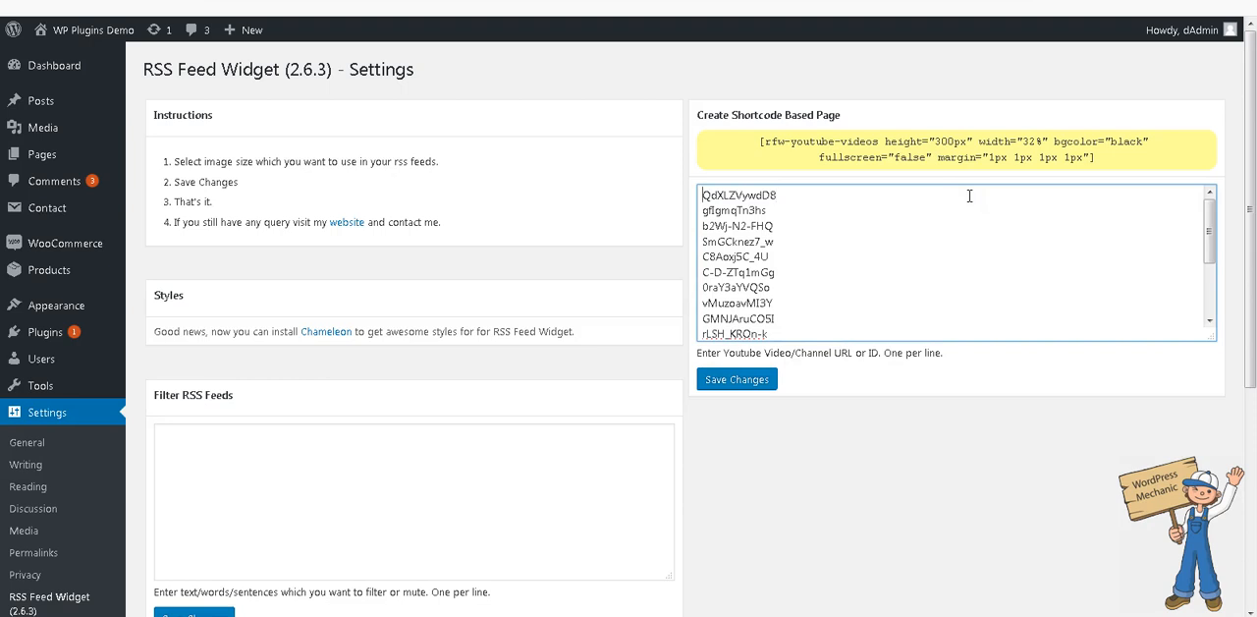
text(https://www.youtube.com/watch?v=k66Alb5ng8o)
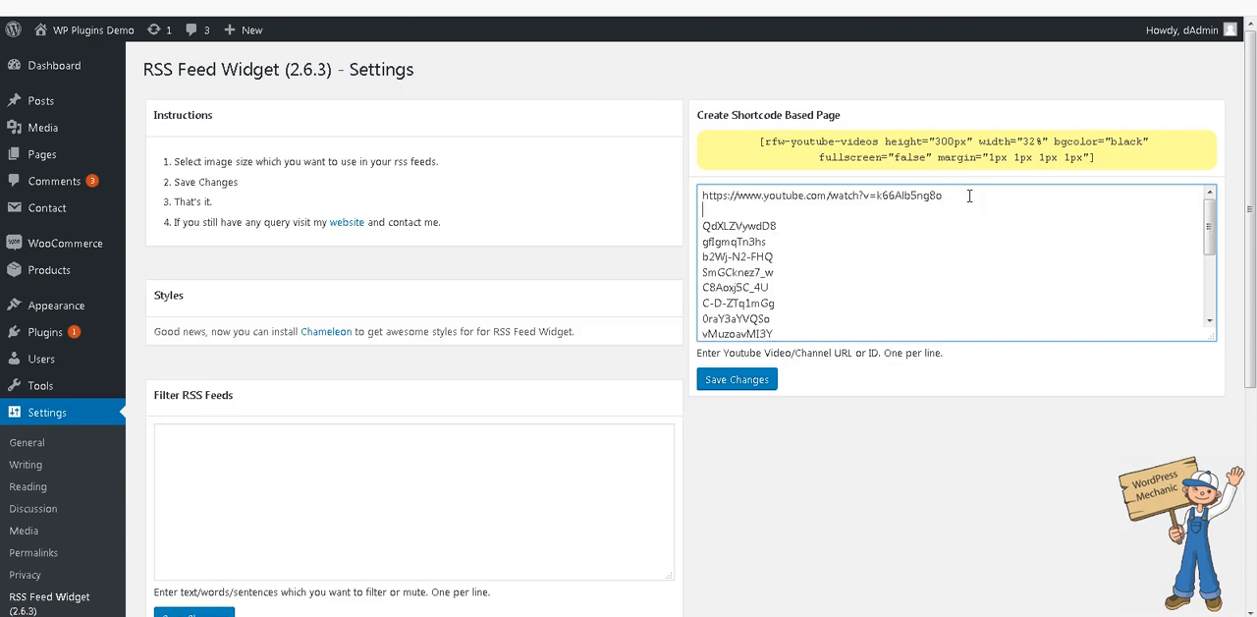
text(https://www.youtube.com/watch?v=k66Alb5ng8o)
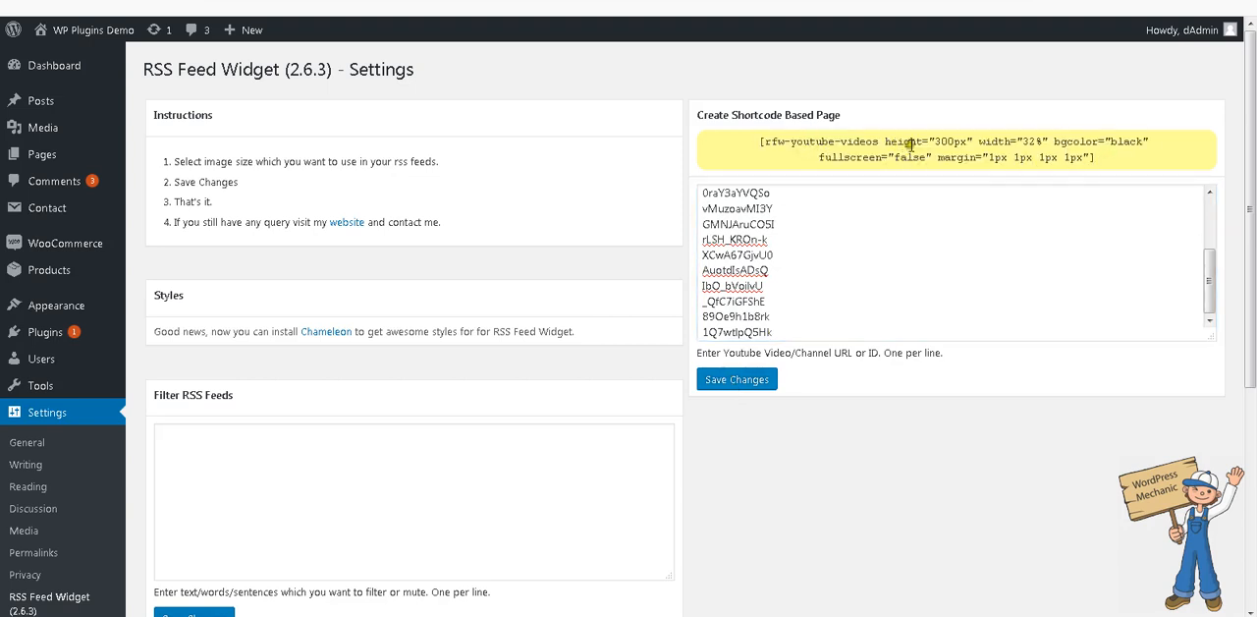
double_click(949, 142)
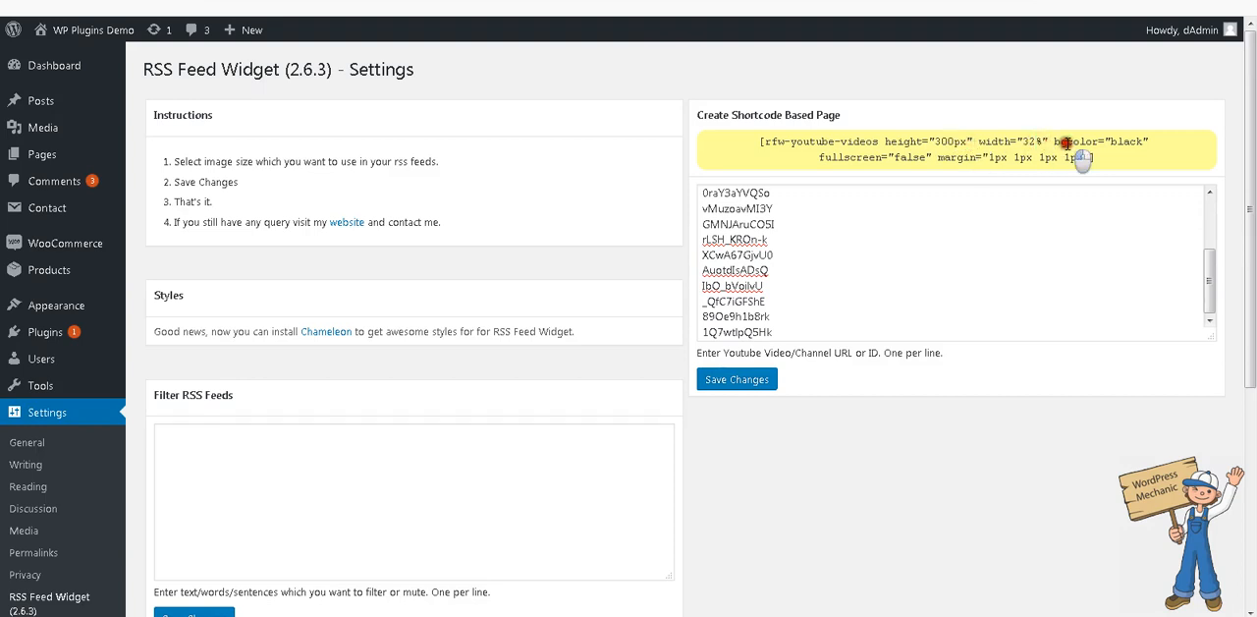
double_click(1128, 142)
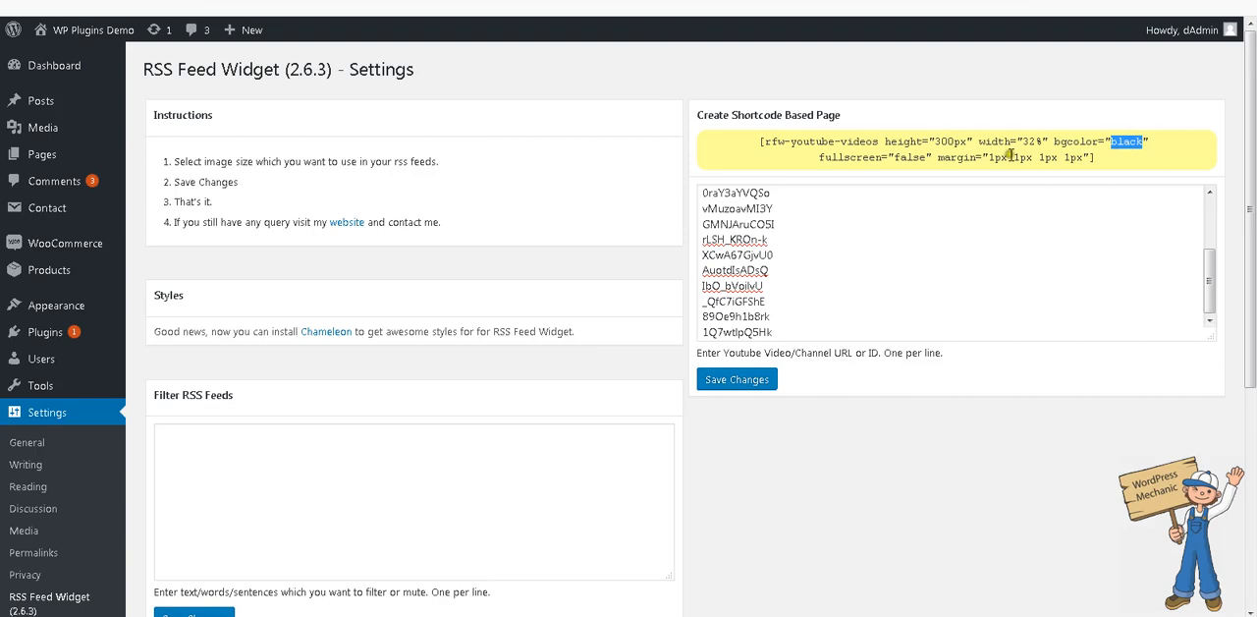
double_click(851, 157)
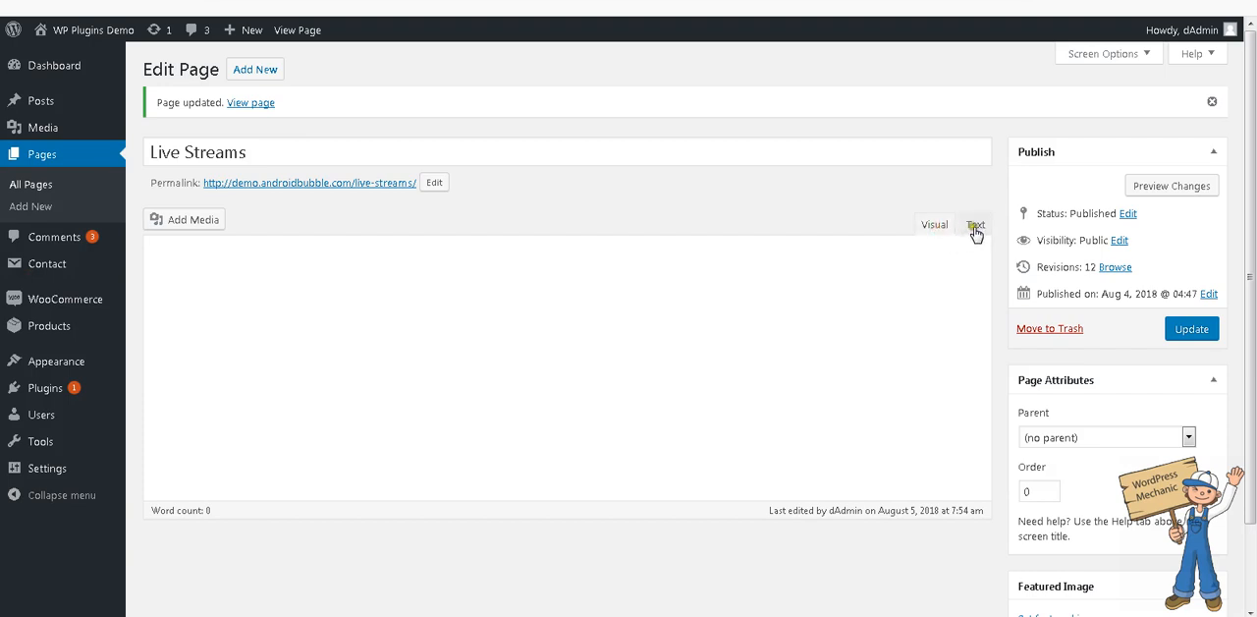
In the Text view of the page, change the shortcode to fullscreen="false"
click(974, 224)
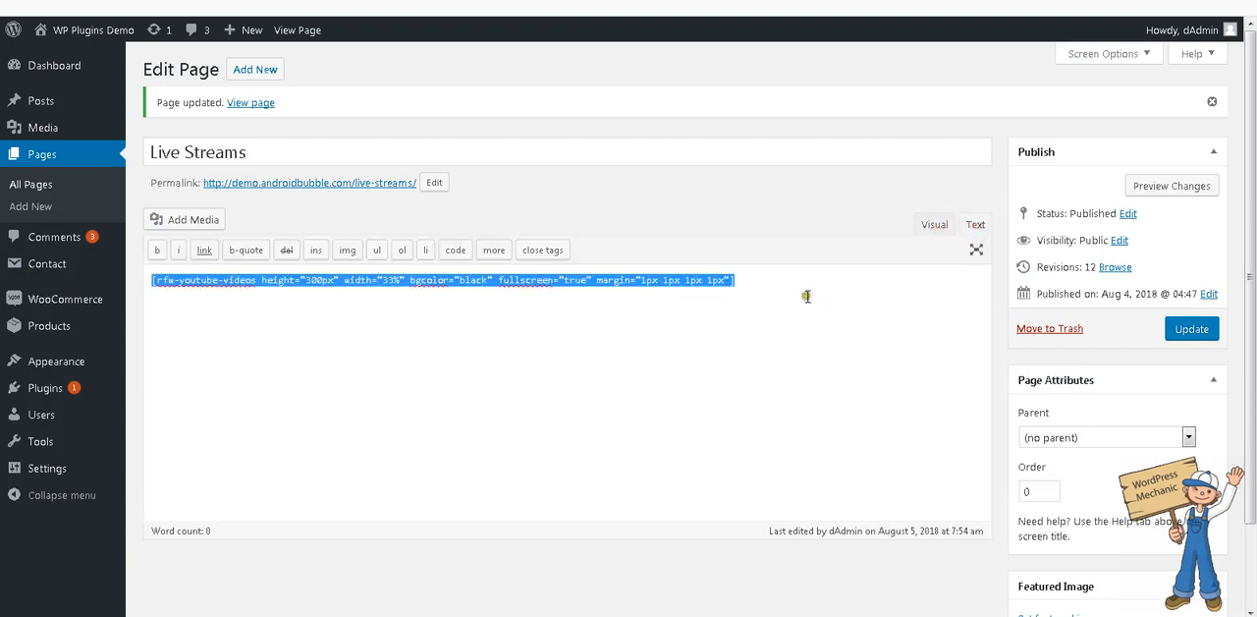
click(864, 290)
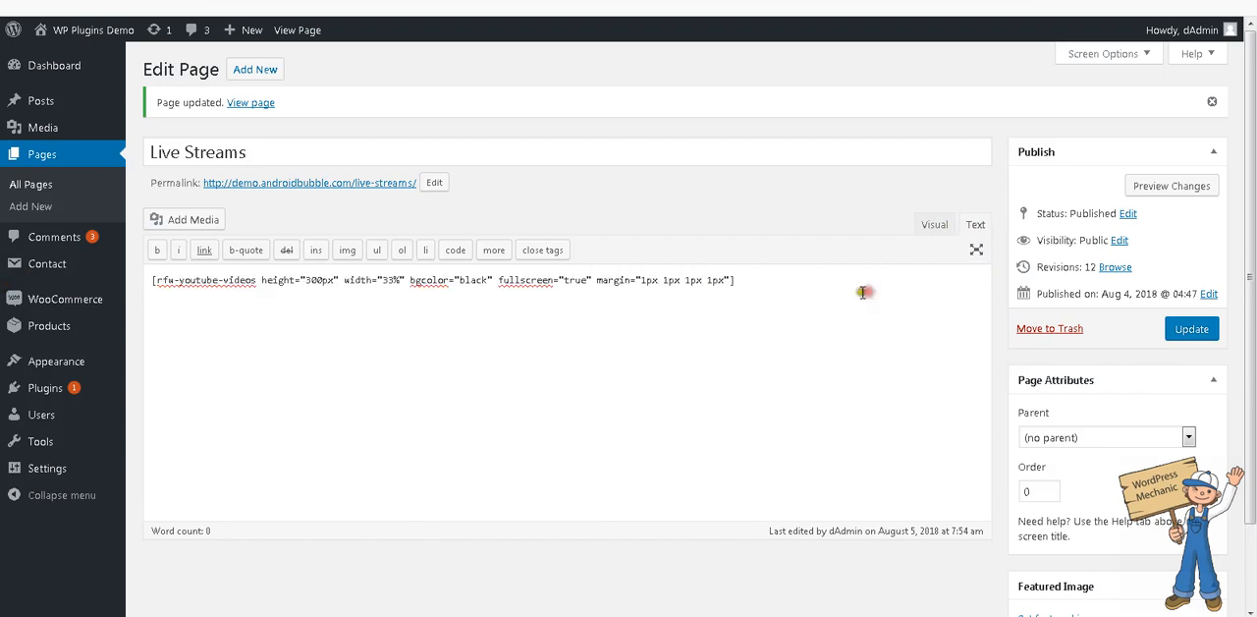
mouse_move(523, 285)
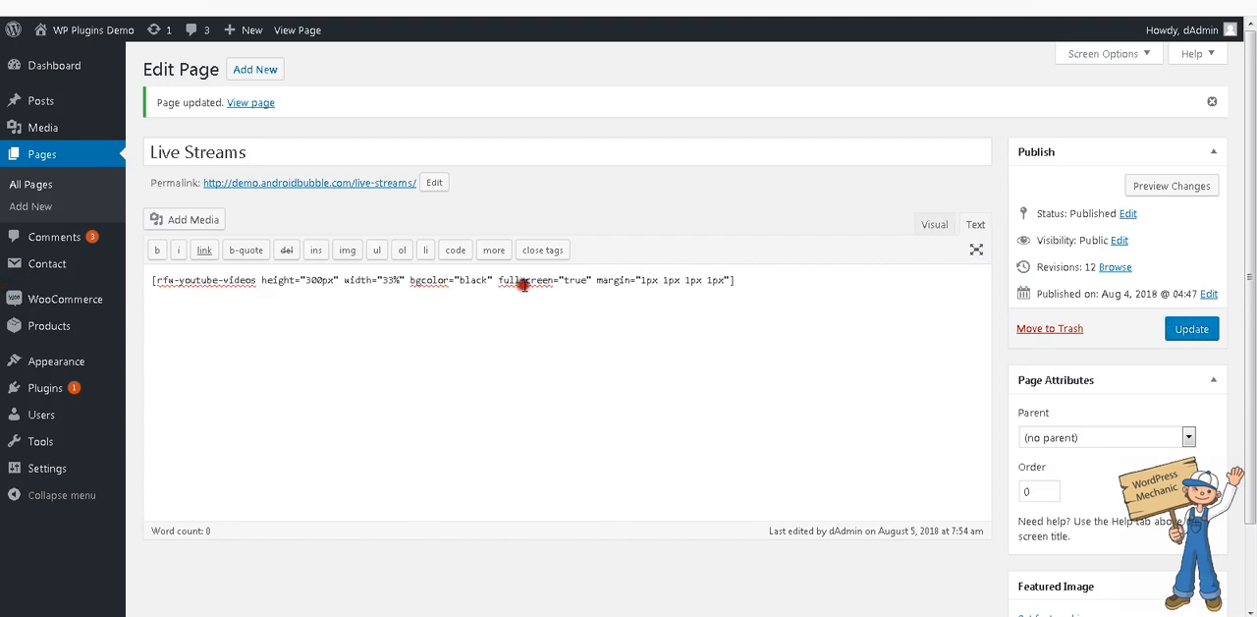
mouse_move(850, 121)
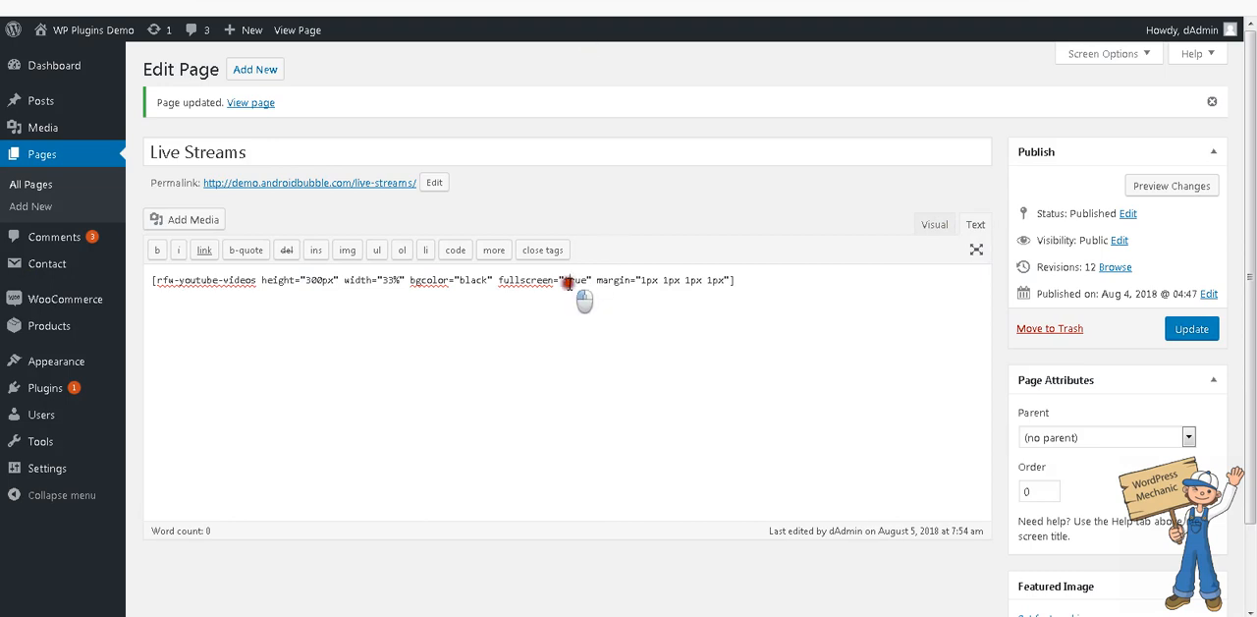
text(false)
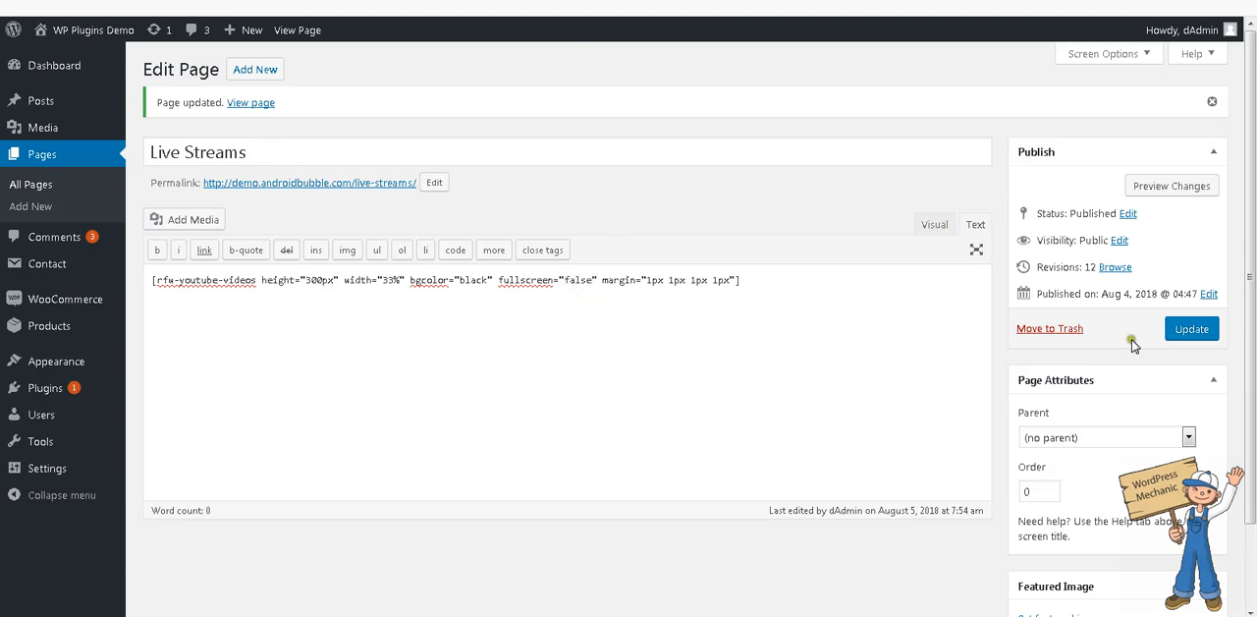
Update the Live Streams page and view the published result
click(1190, 328)
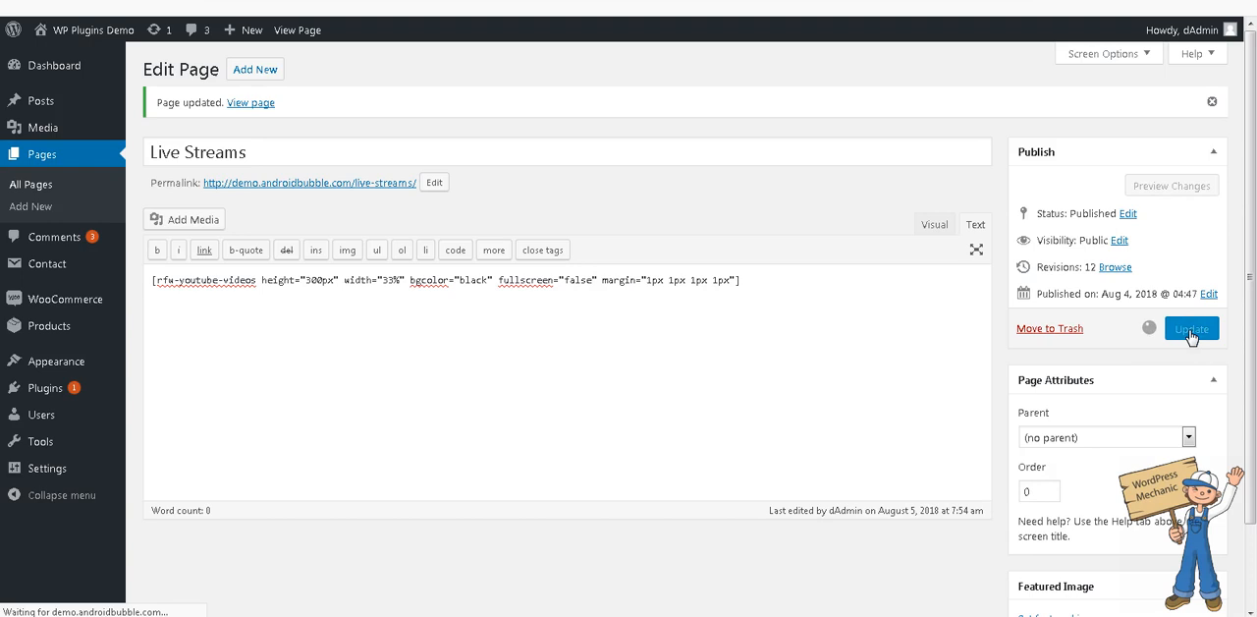
click(1191, 328)
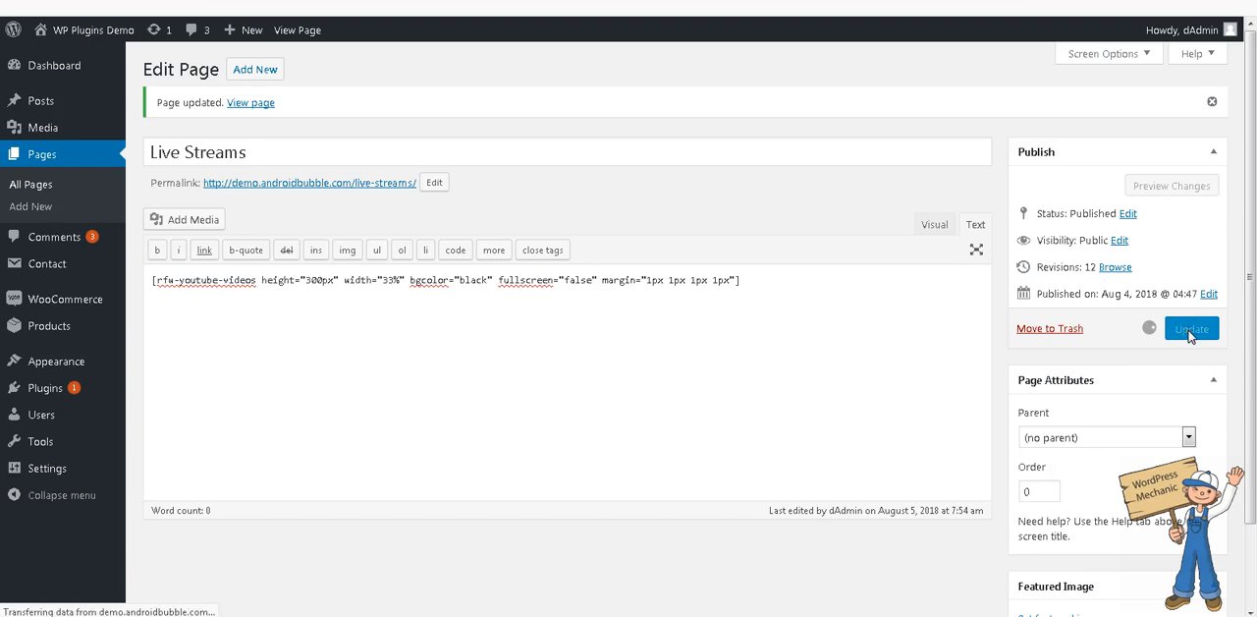
click(1191, 328)
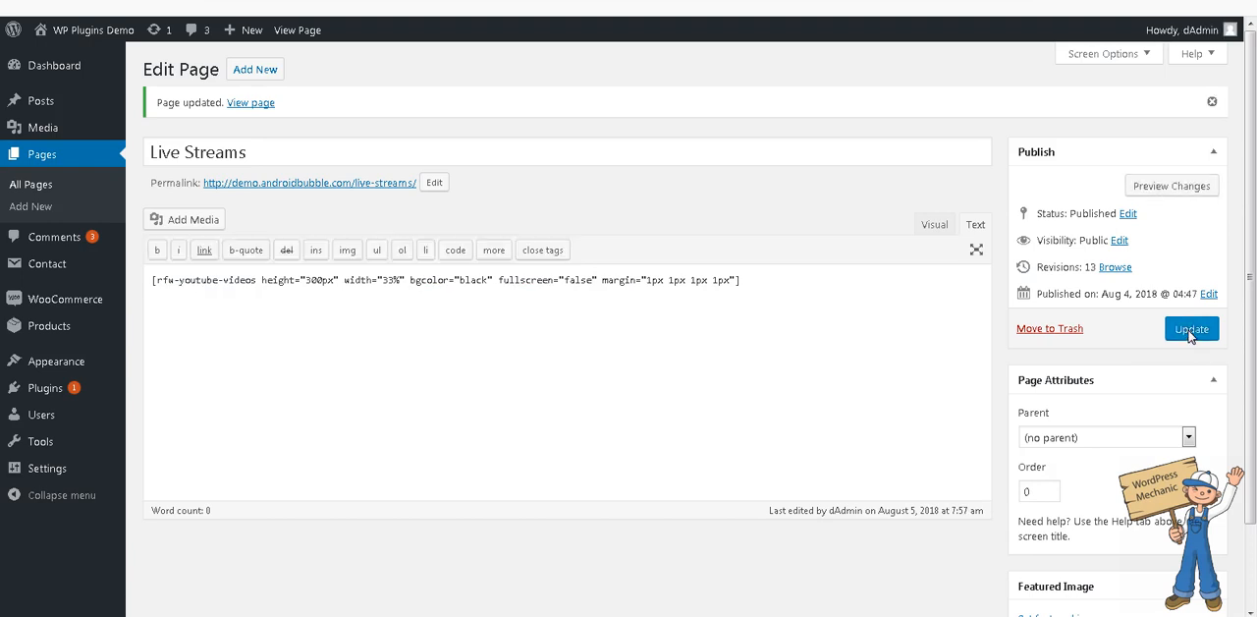
click(309, 183)
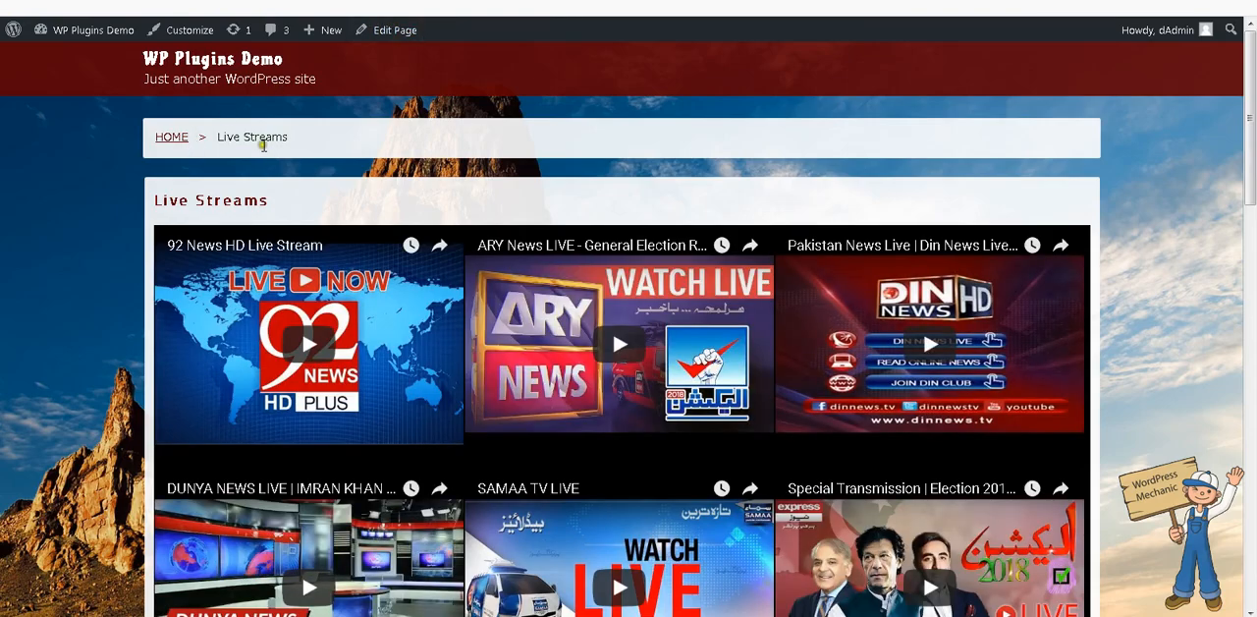
Scroll the published Live Streams page to check the three-column video grid
scroll(down, 3)
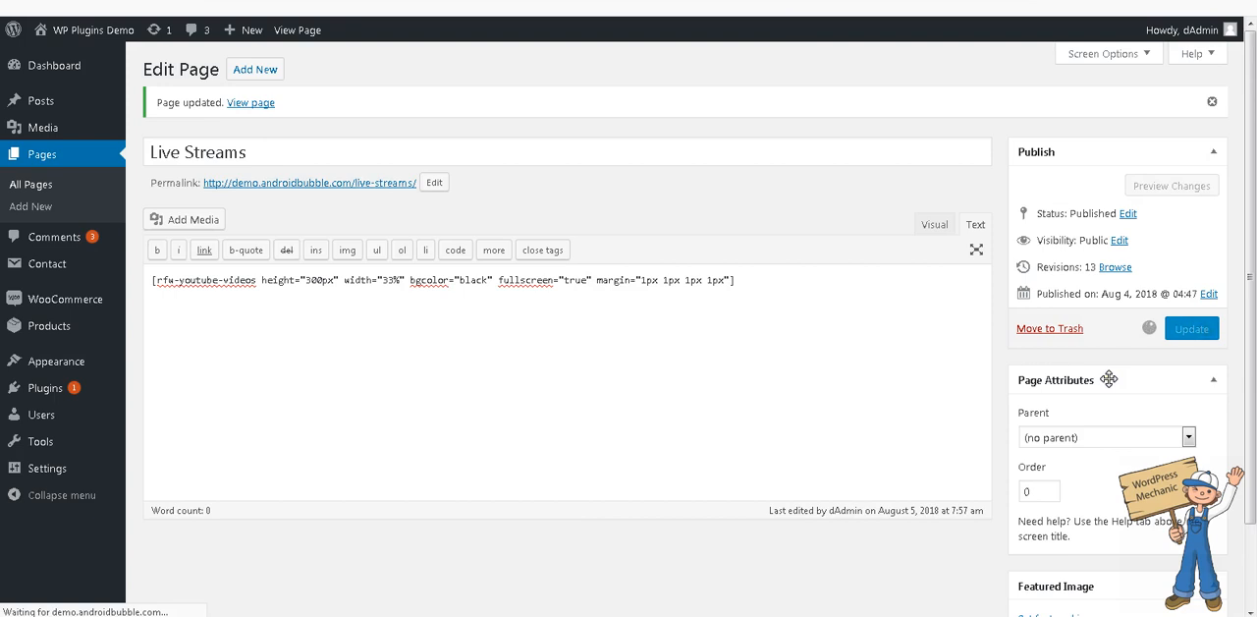
Update the page with fullscreen="true" restored and scroll the published embeds grid
click(1191, 328)
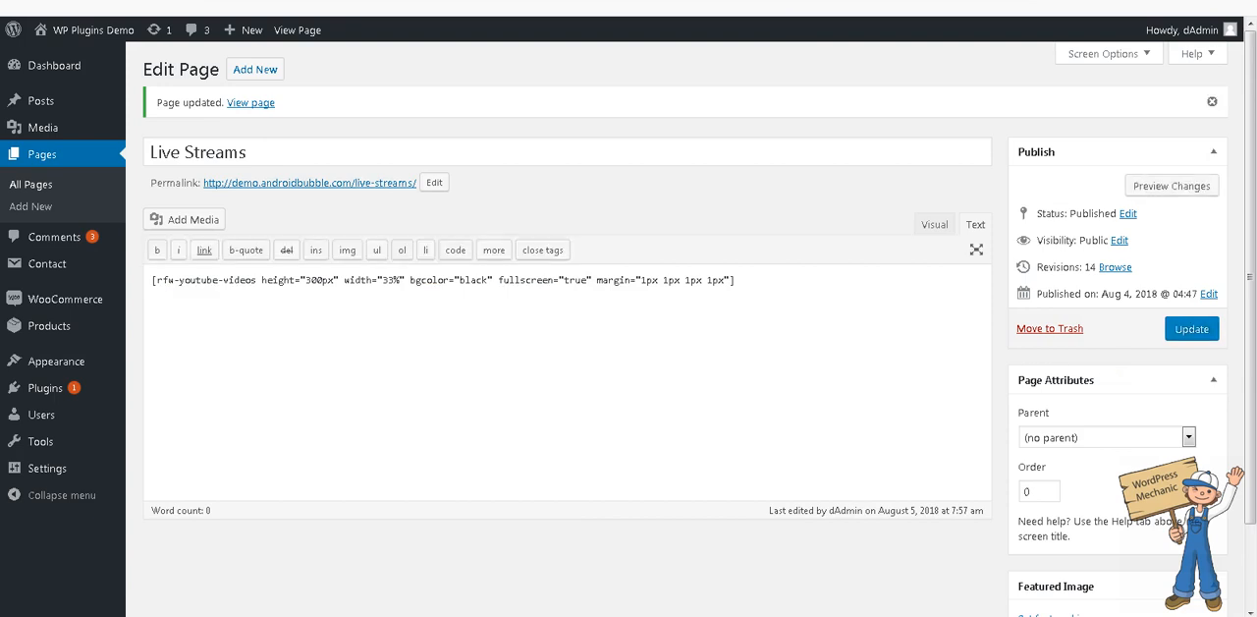
click(251, 102)
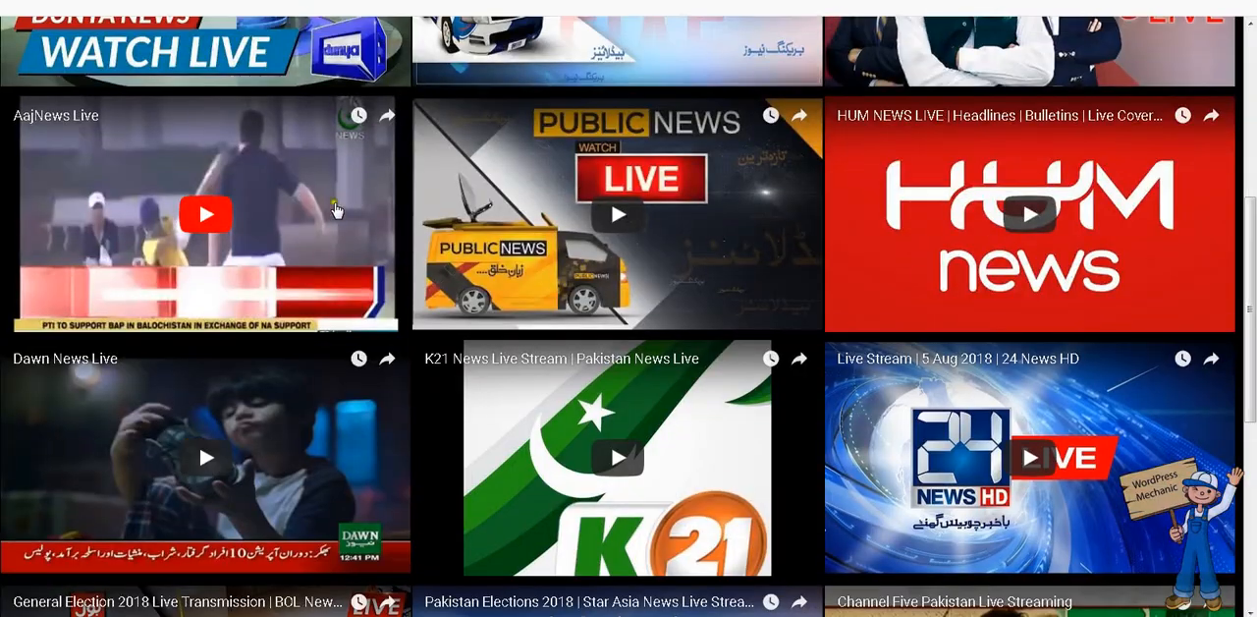
scroll(down, 3)
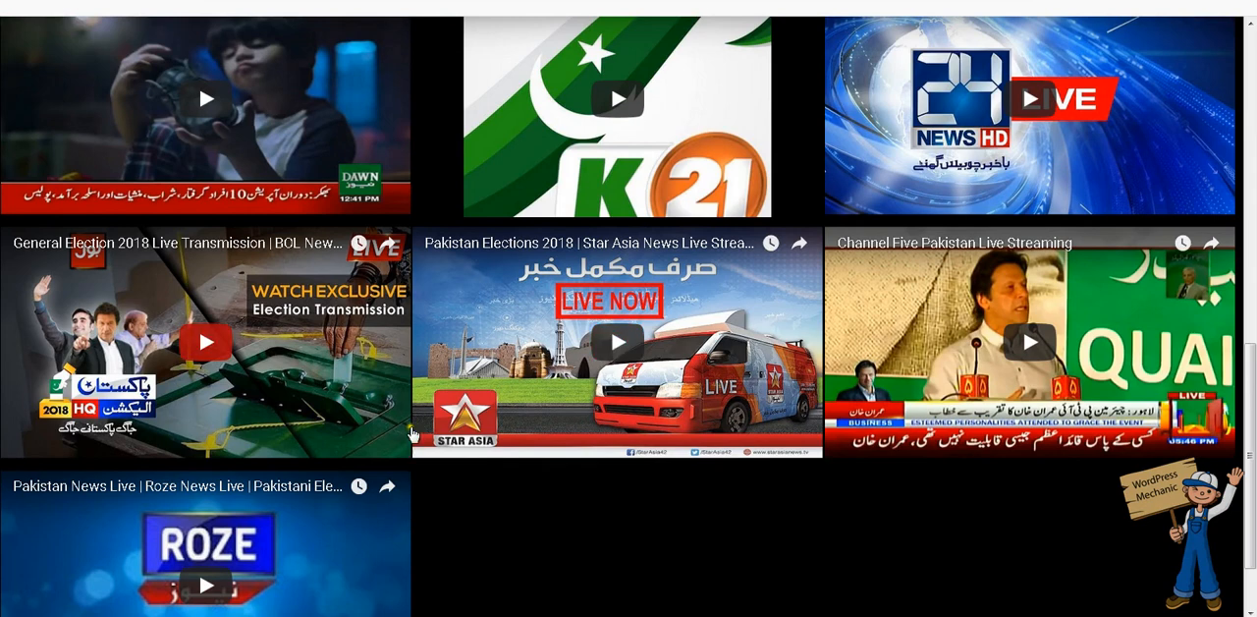
mouse_move(763, 201)
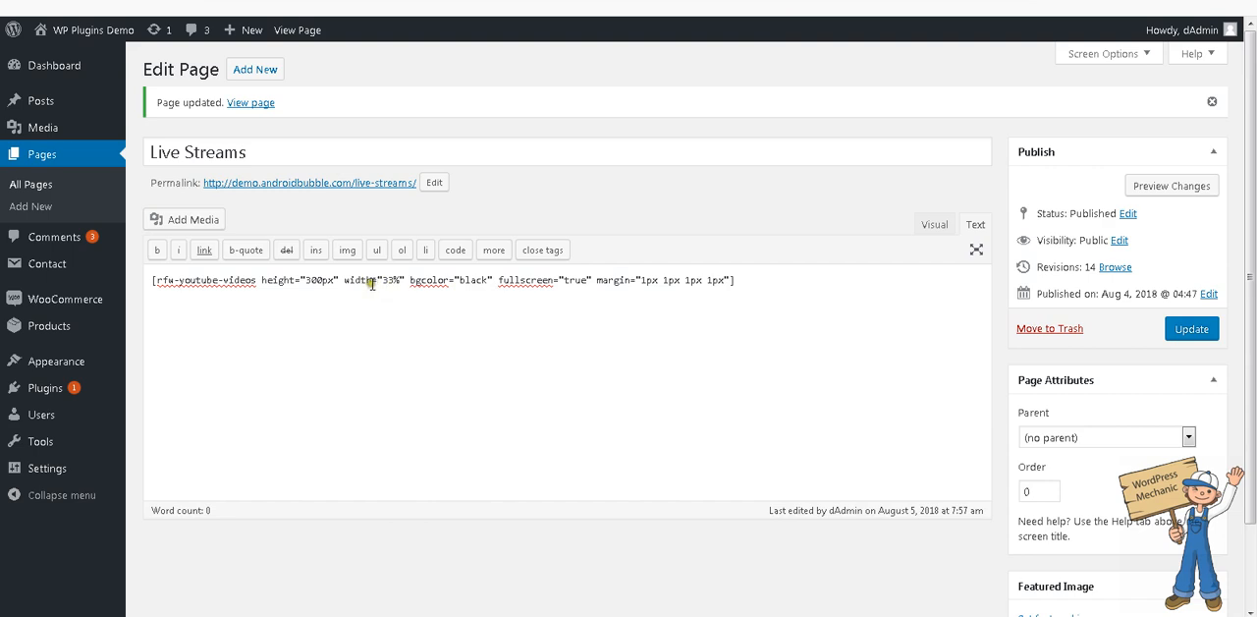
double_click(389, 279)
text(50)
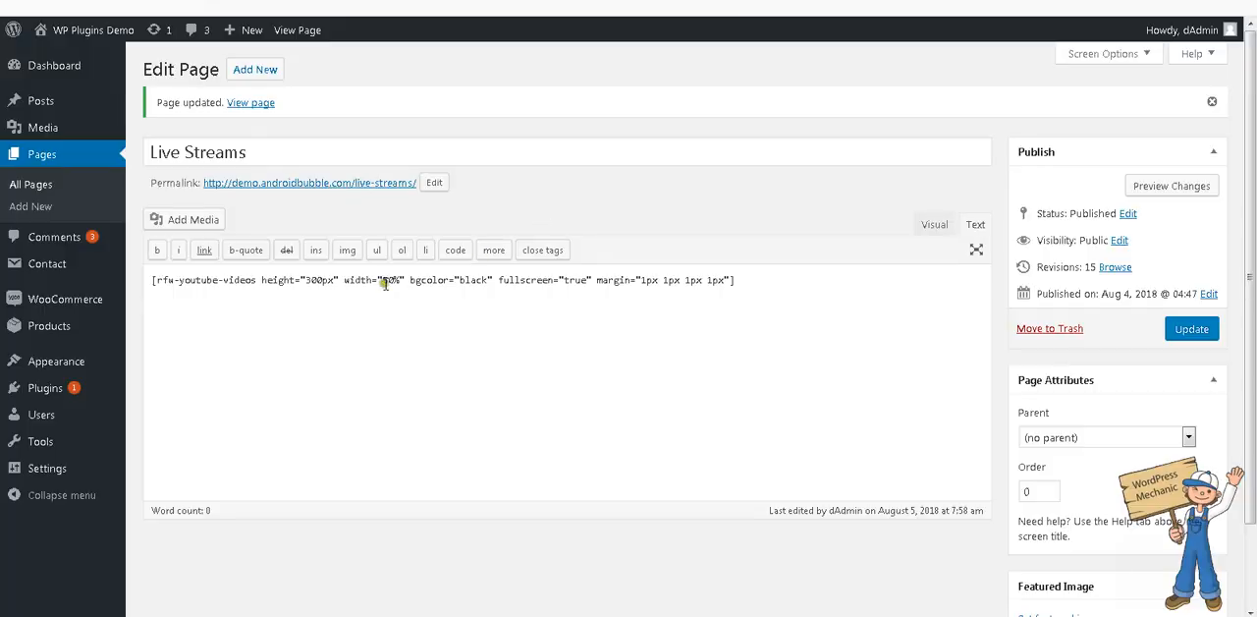
double_click(391, 279)
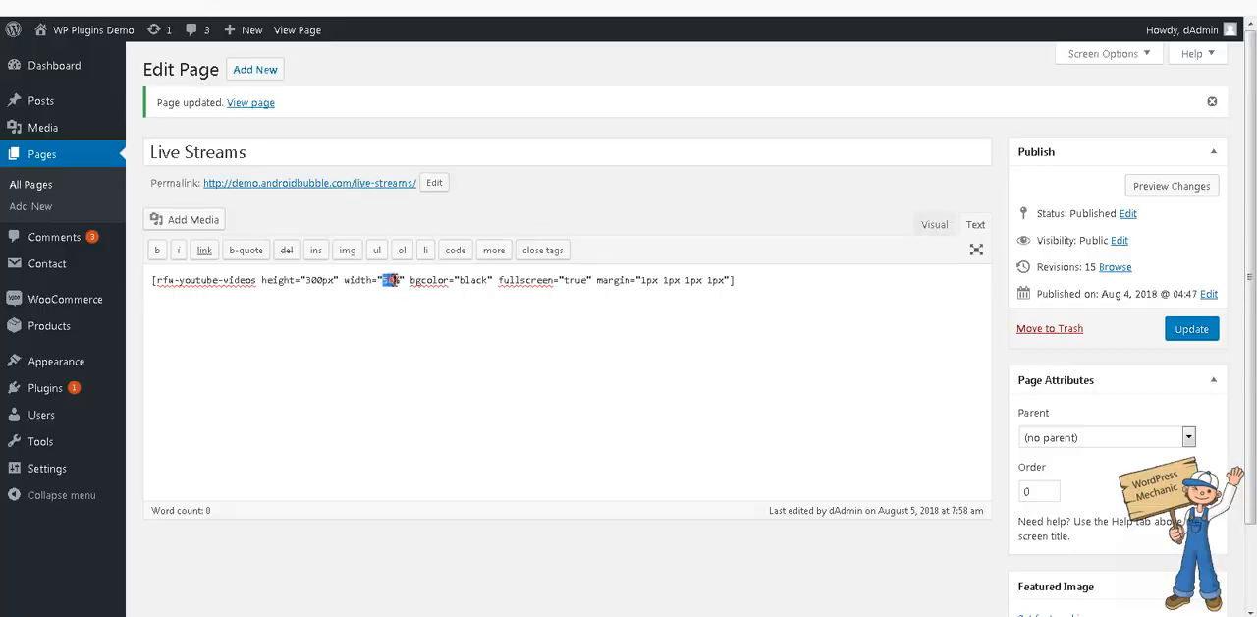
click(1190, 328)
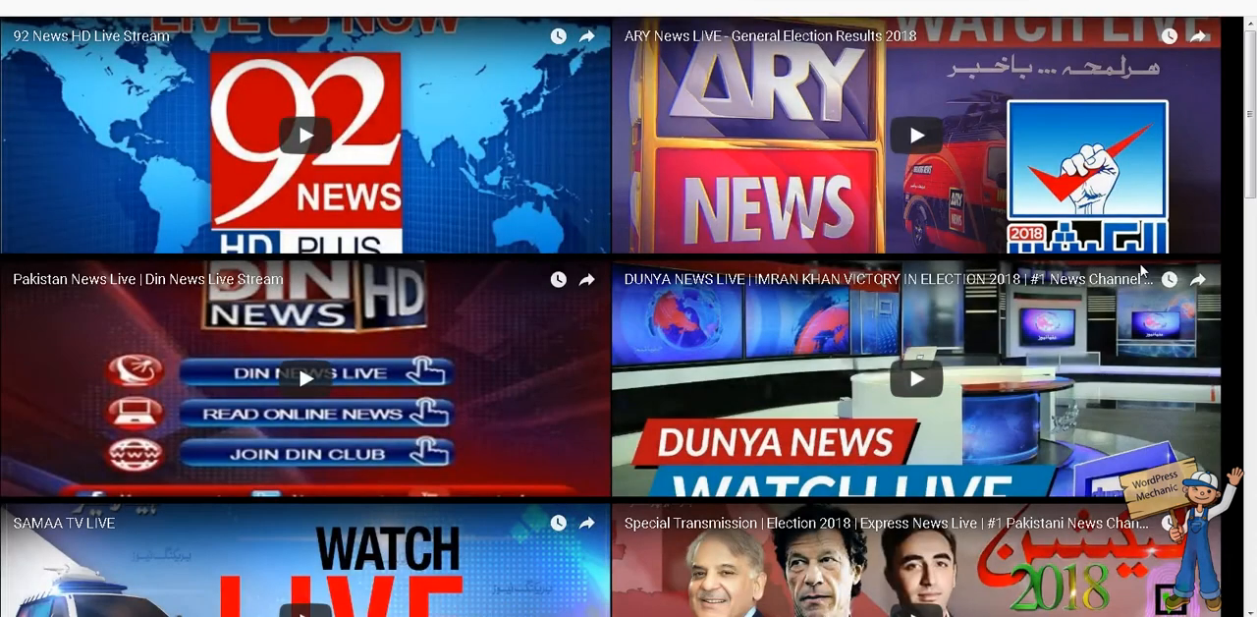
mouse_move(554, 462)
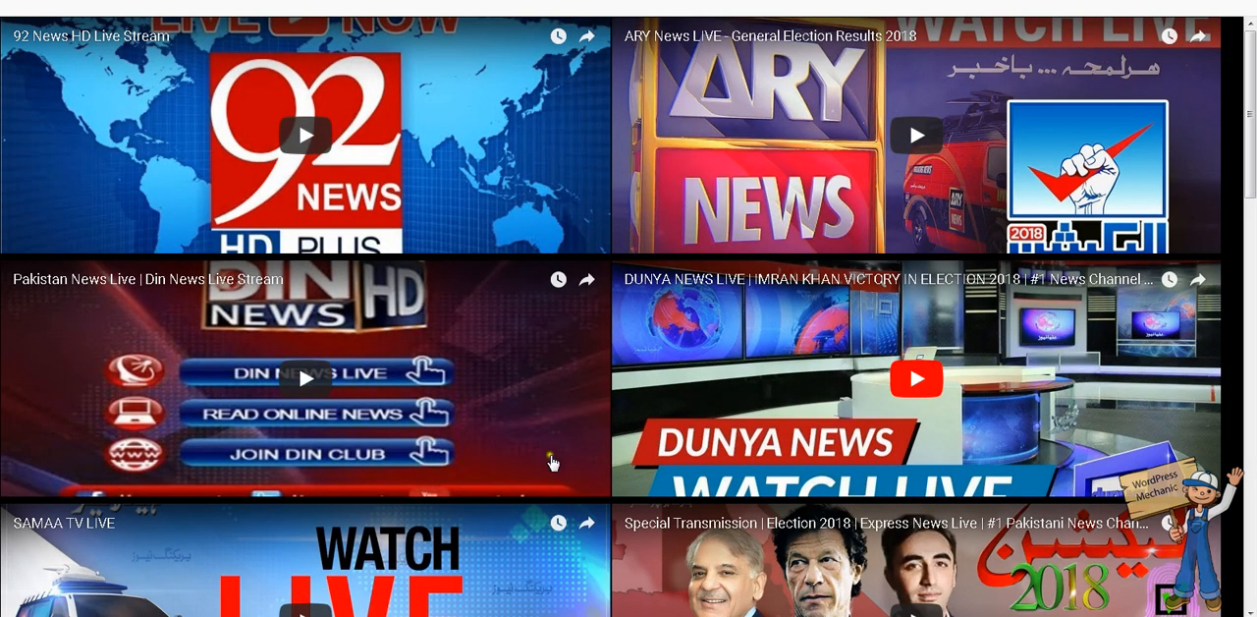
Scroll through the published Live Streams video embeds at 40% width
scroll(down, 3)
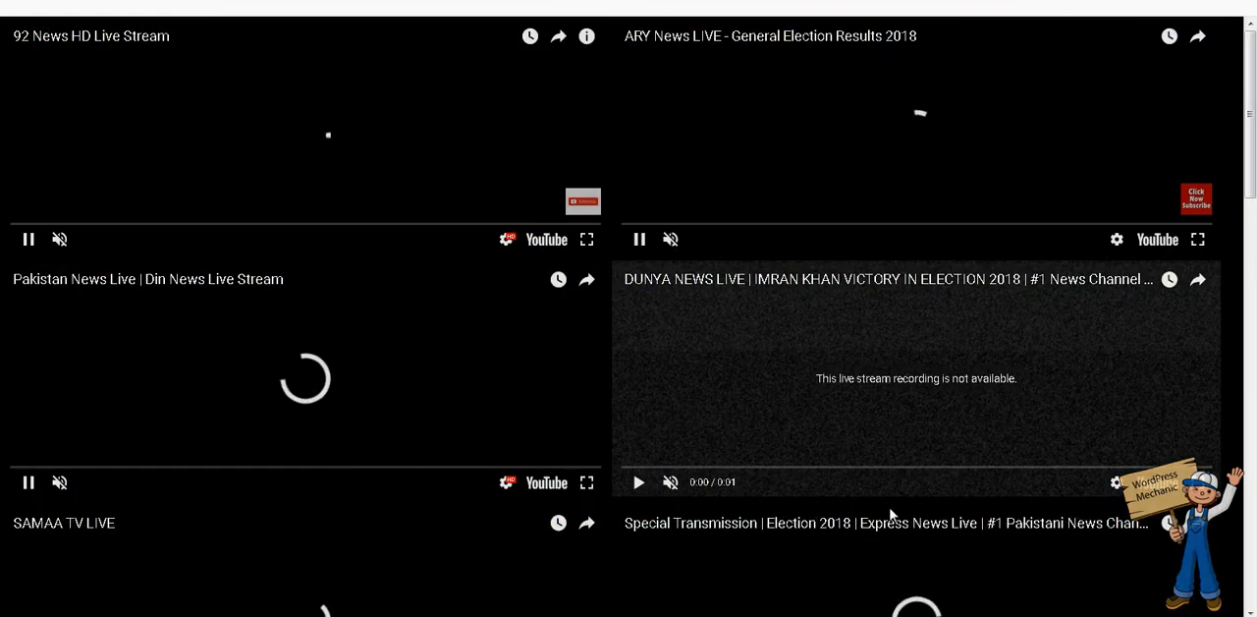
scroll(down, 3)
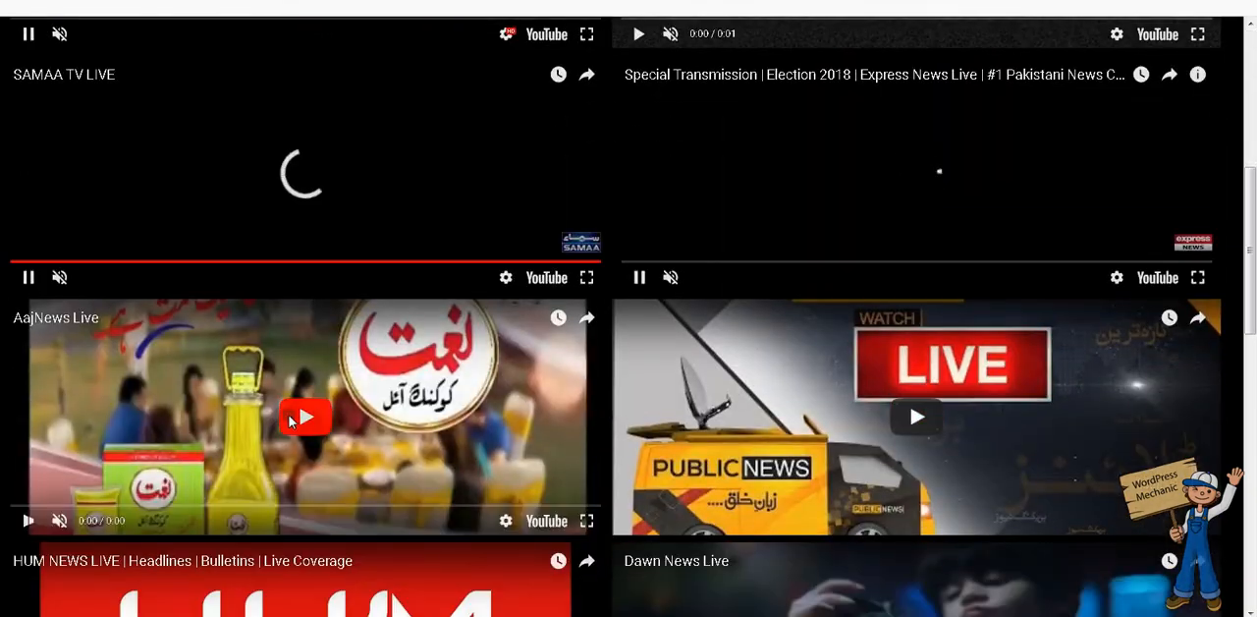
scroll(down, 3)
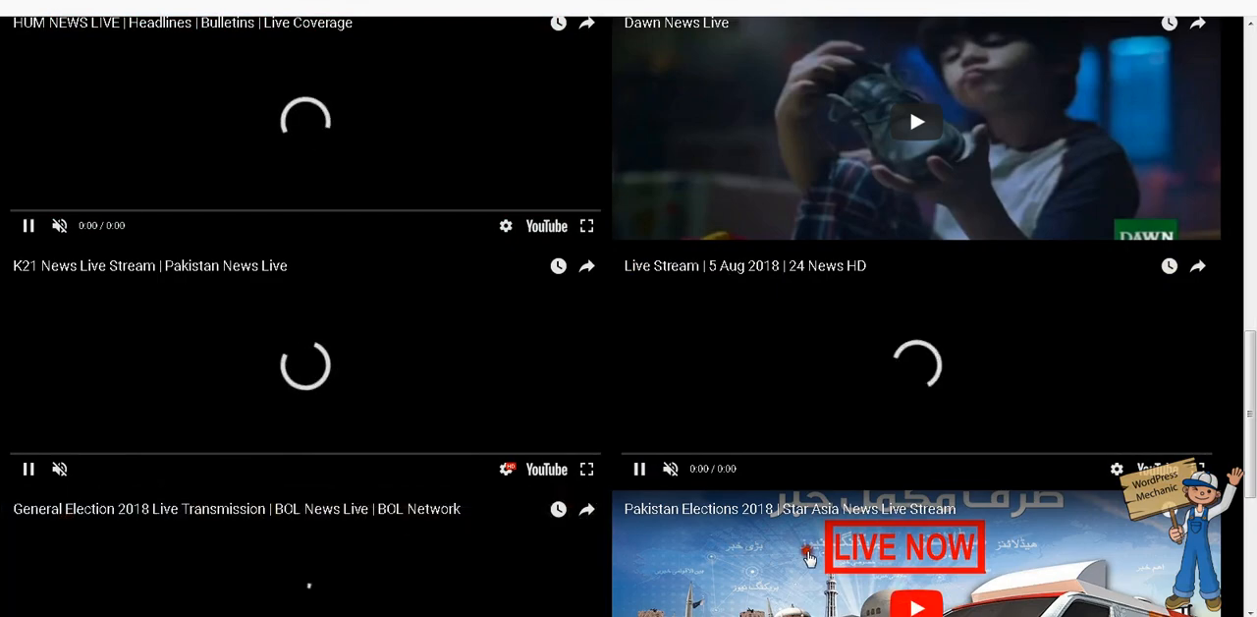
scroll(down, 3)
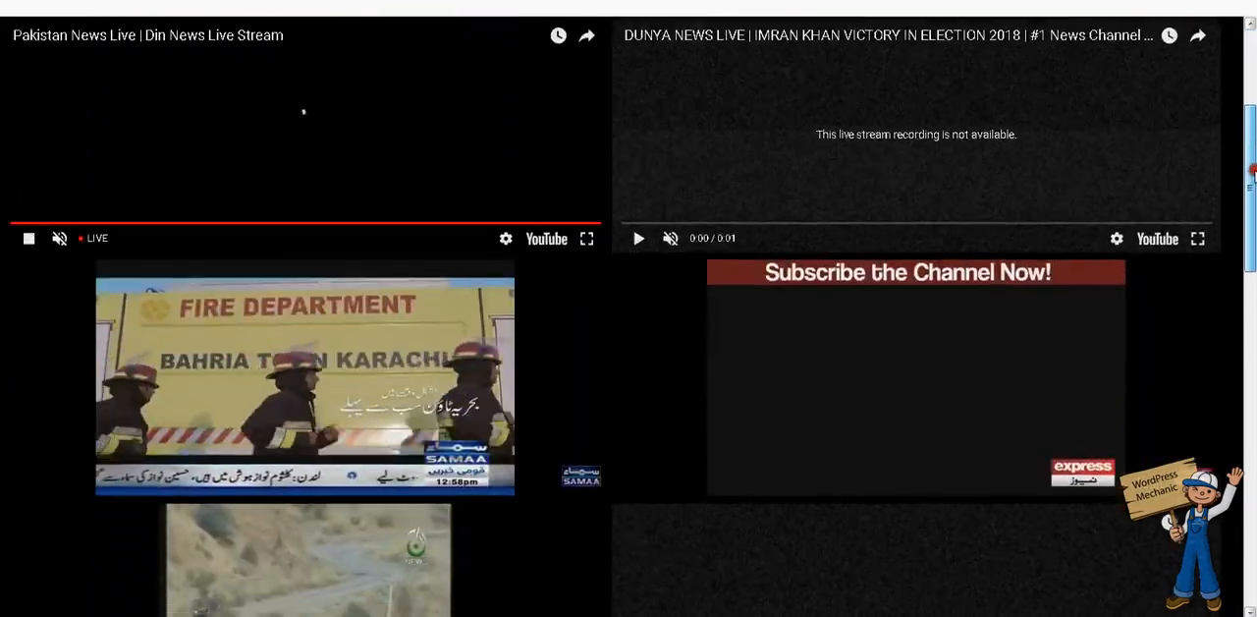
scroll(down, 3)
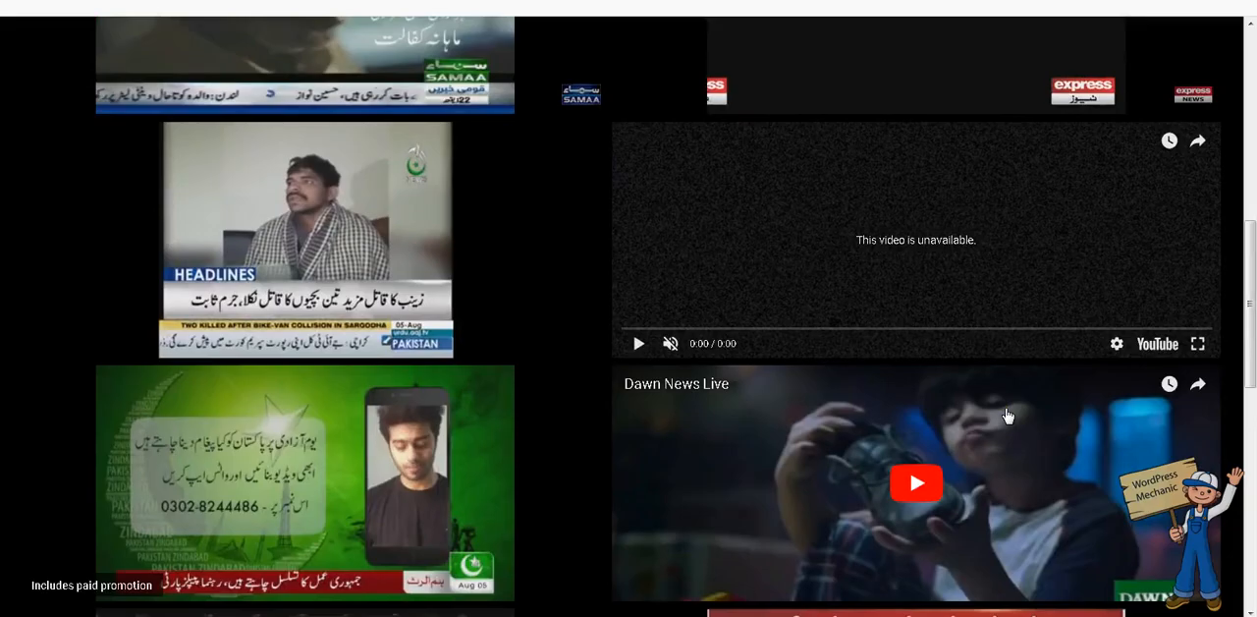
scroll(down, 3)
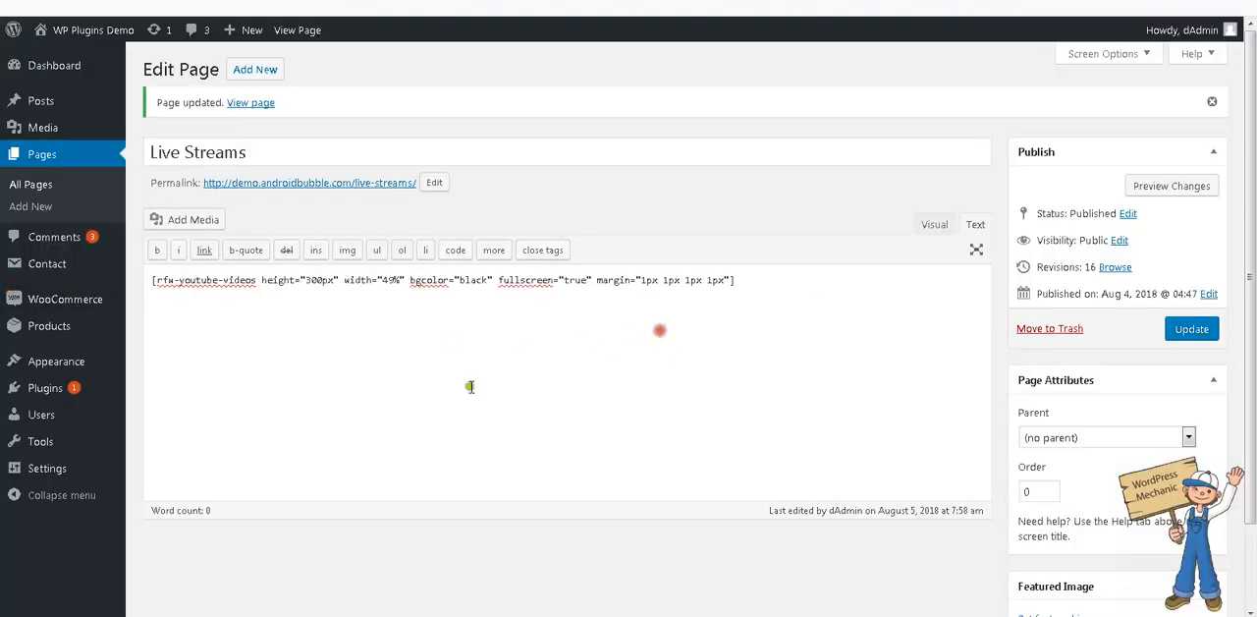
View the page, then set the shortcode width back to 33%
click(251, 102)
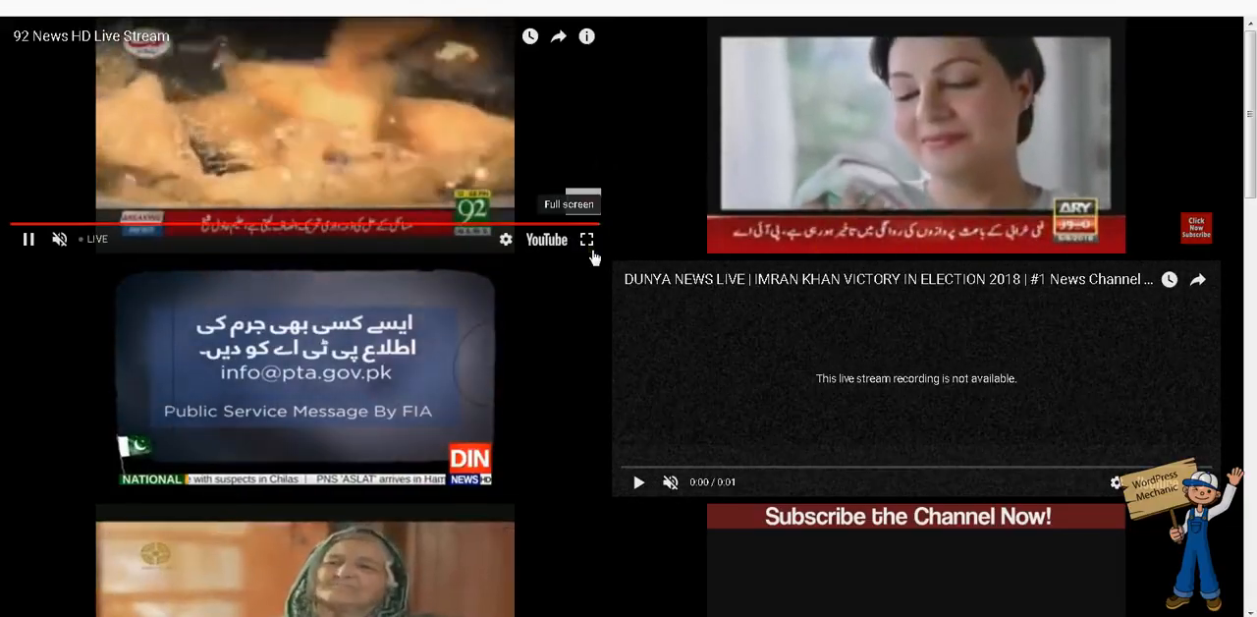
scroll(down, 3)
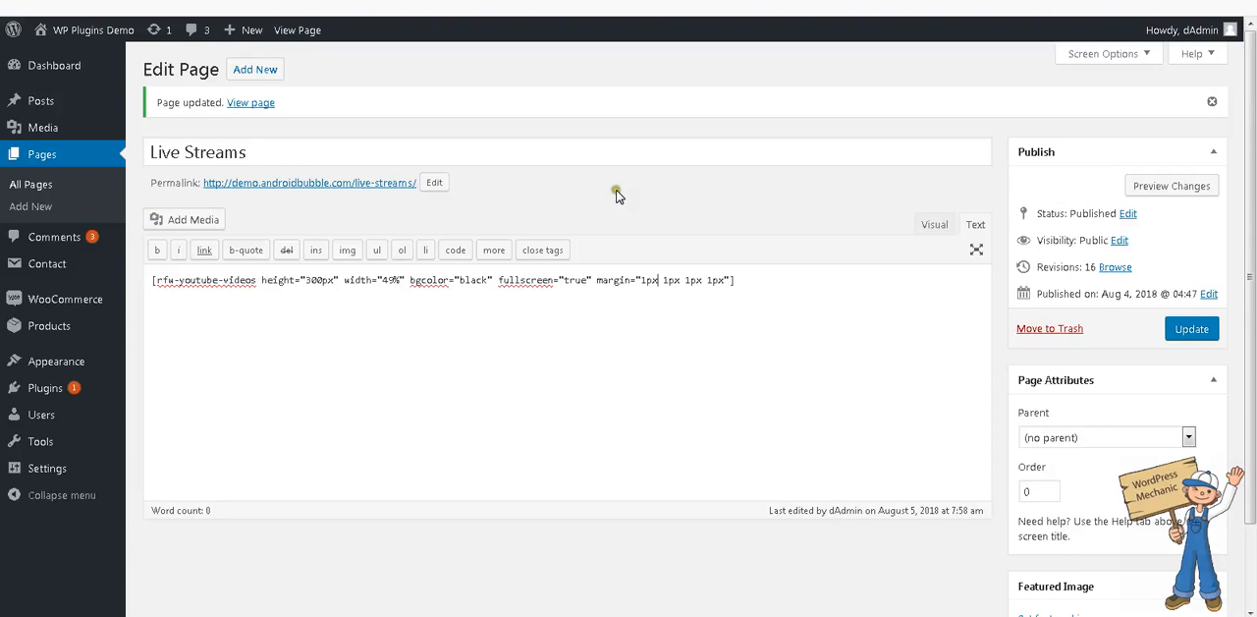
double_click(389, 279)
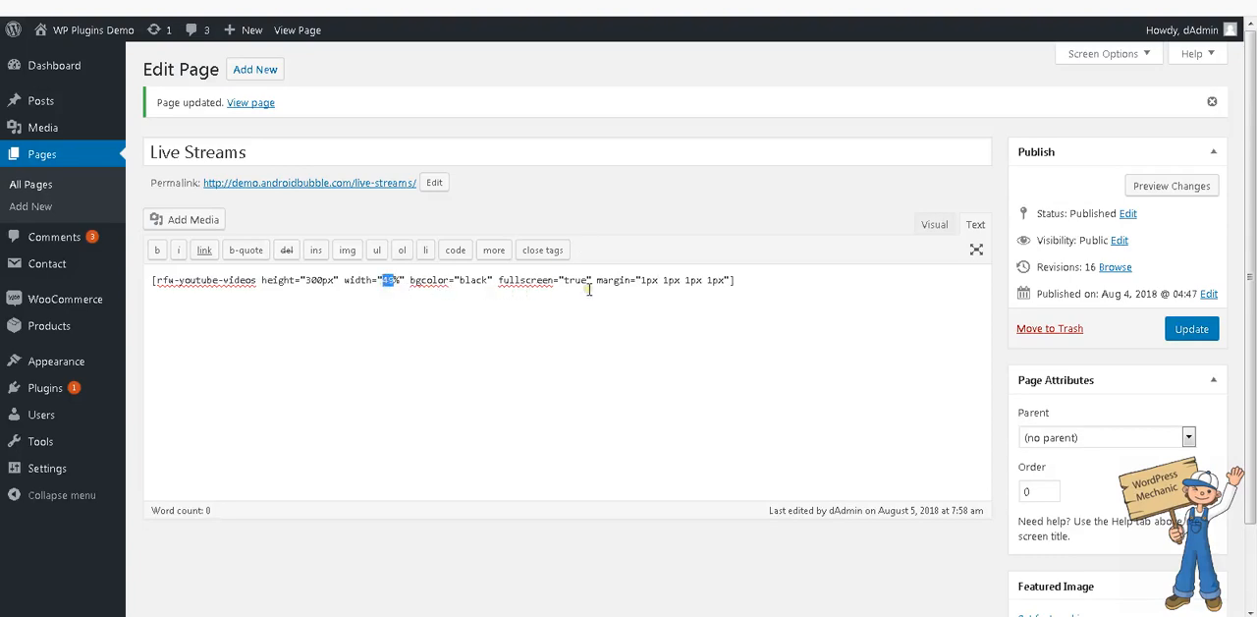
text(33%)
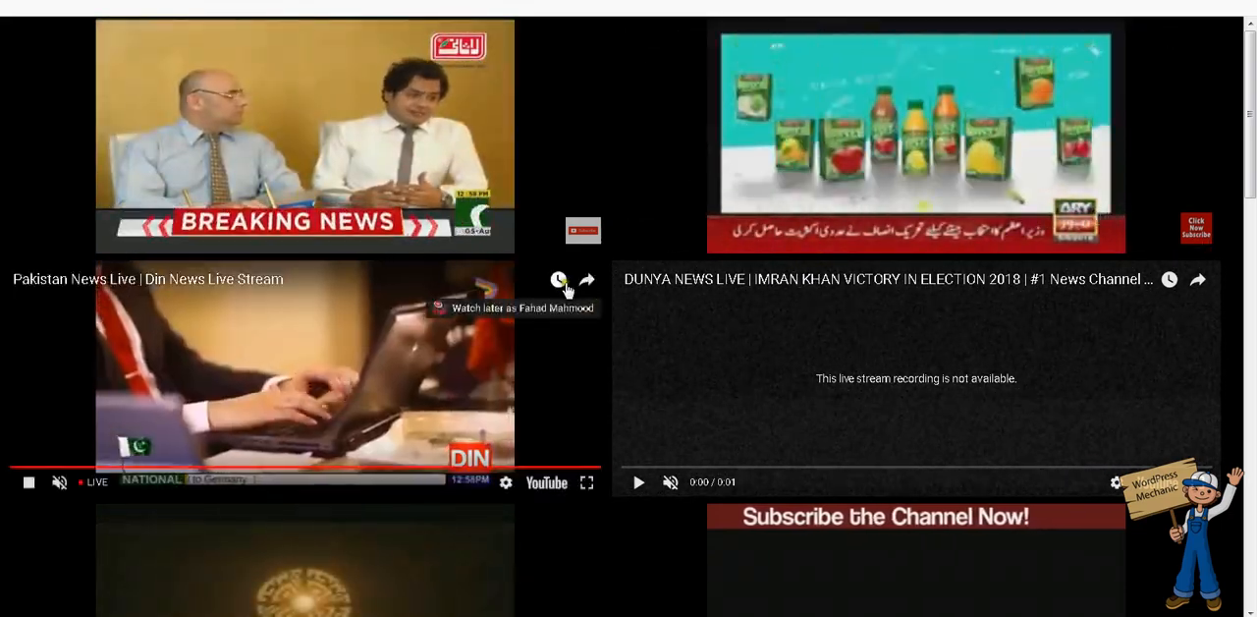
mouse_move(586, 279)
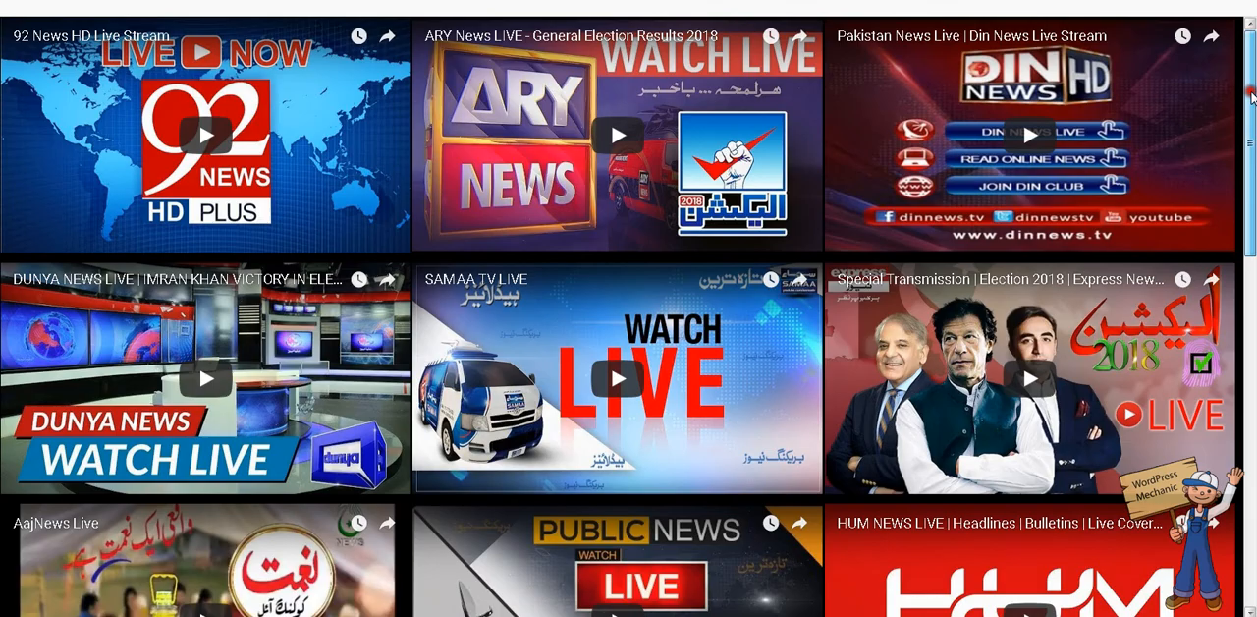
Scroll the RSS Feed Widget settings page after updating the page
scroll(down, 3)
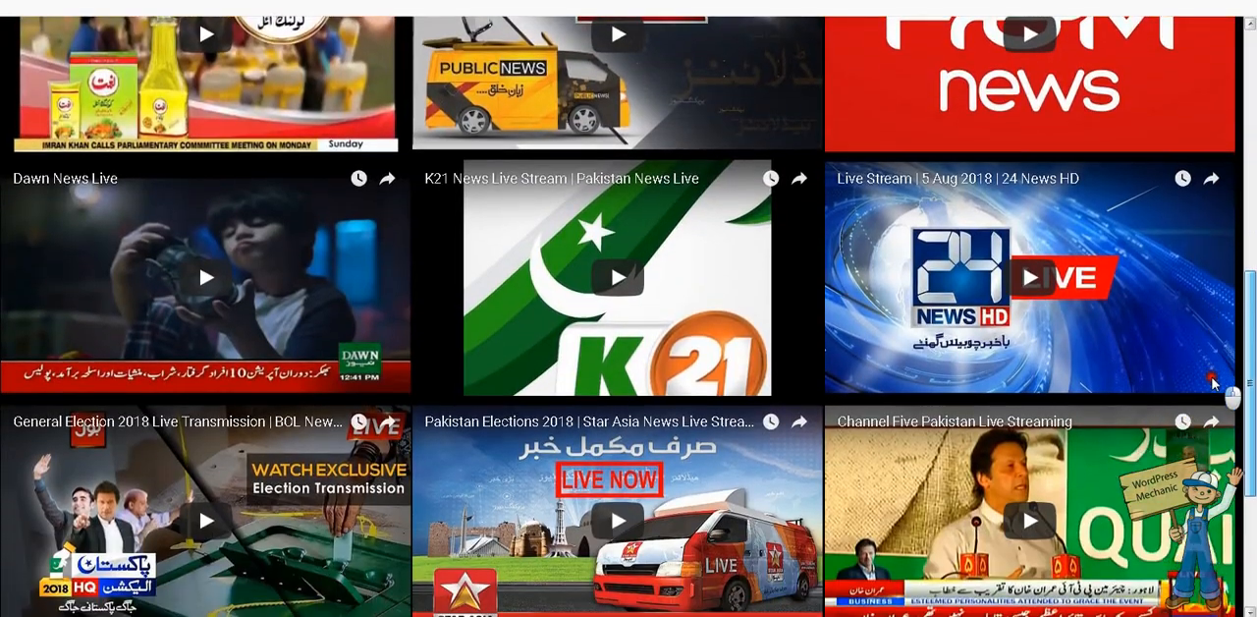
scroll(down, 3)
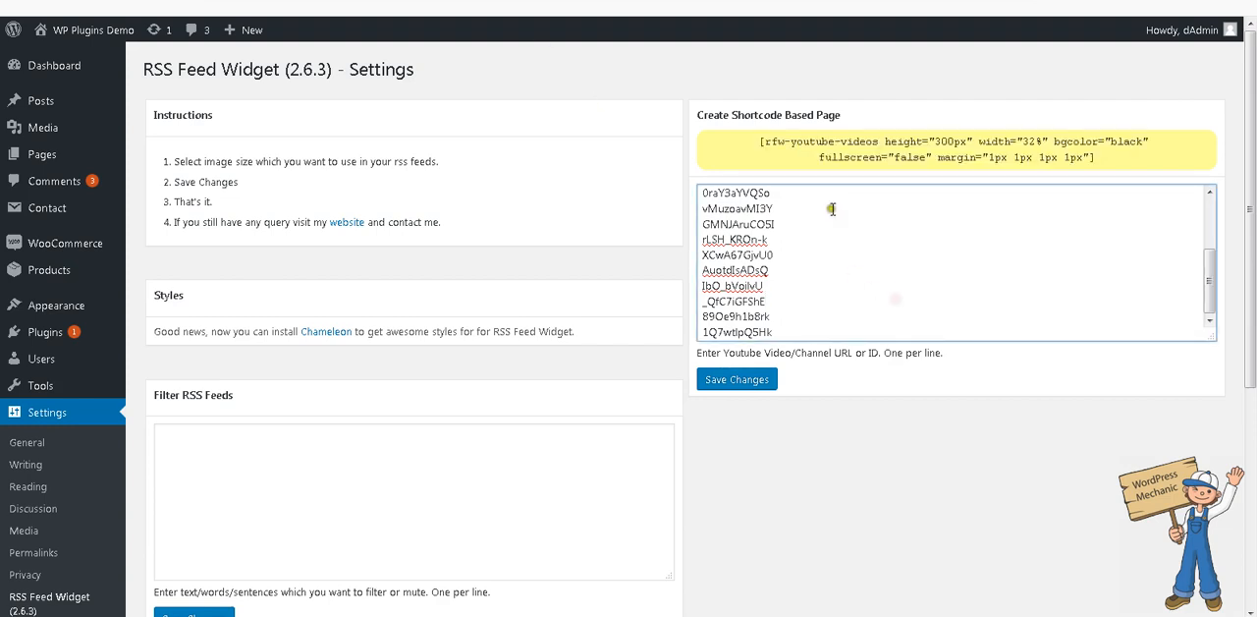
mouse_move(833, 214)
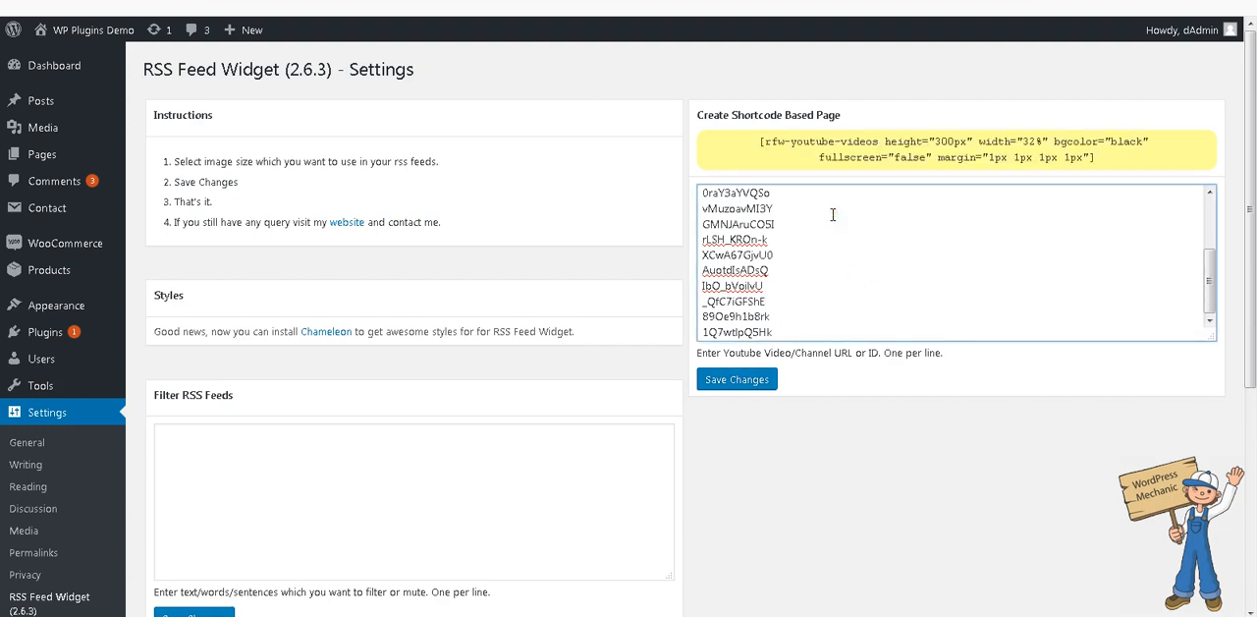
mouse_move(888, 222)
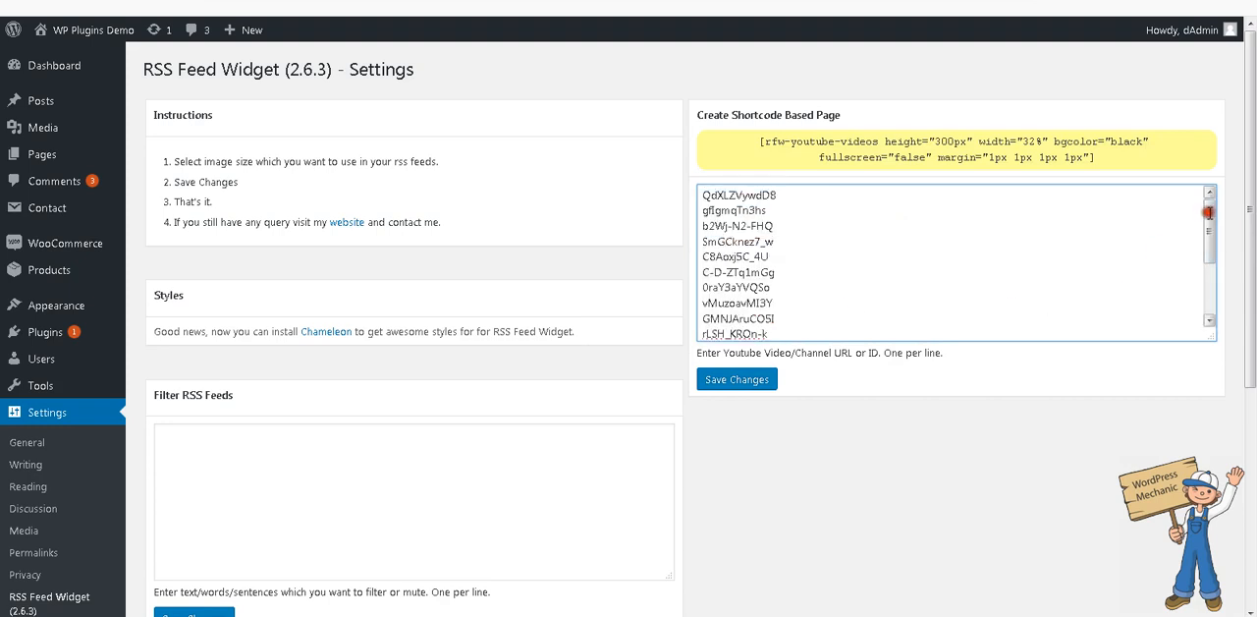
scroll(down, 3)
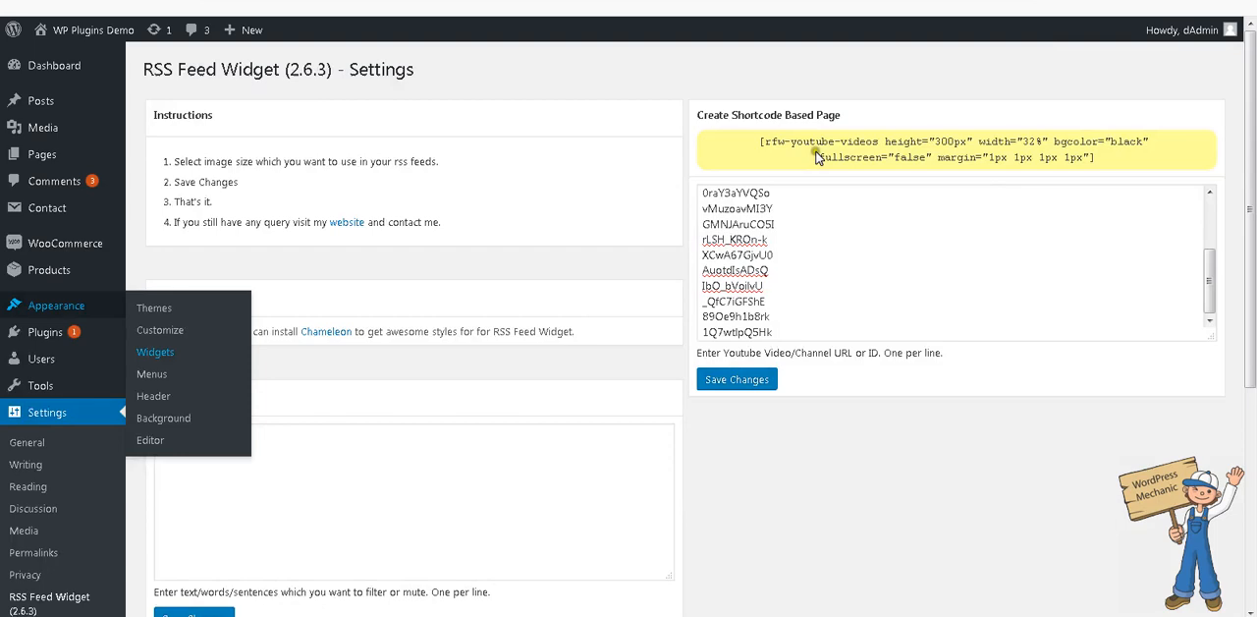
On Appearance > Widgets, expand the RSS Feed Widget and focus its feed URL field
click(155, 351)
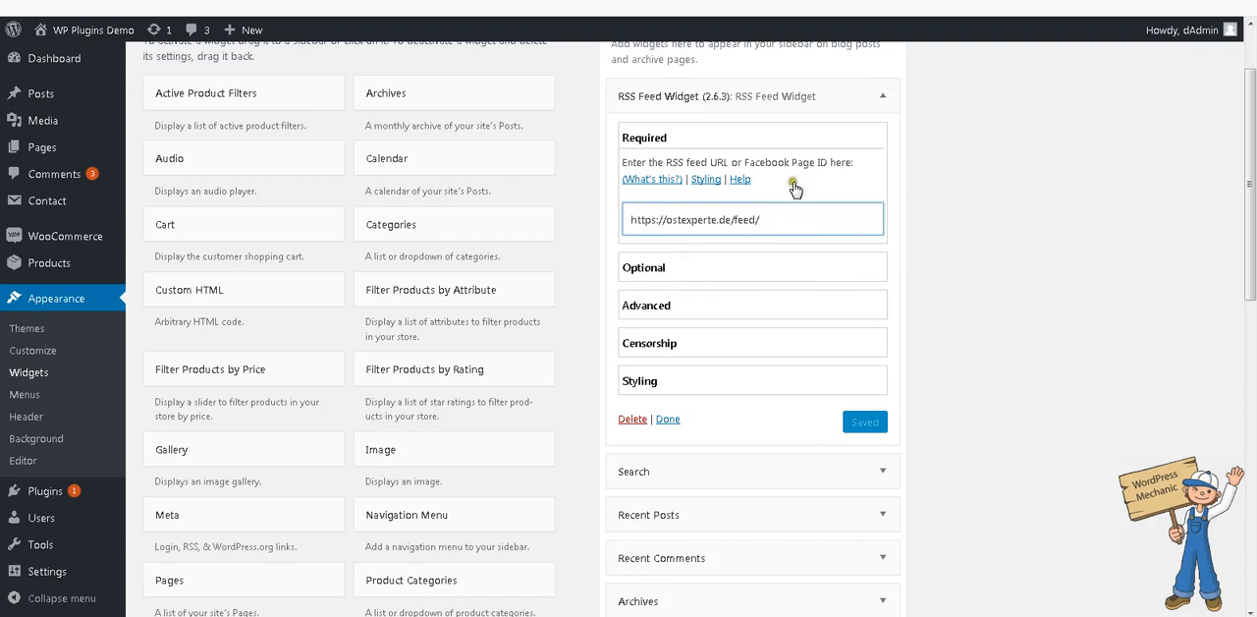
mouse_move(798, 167)
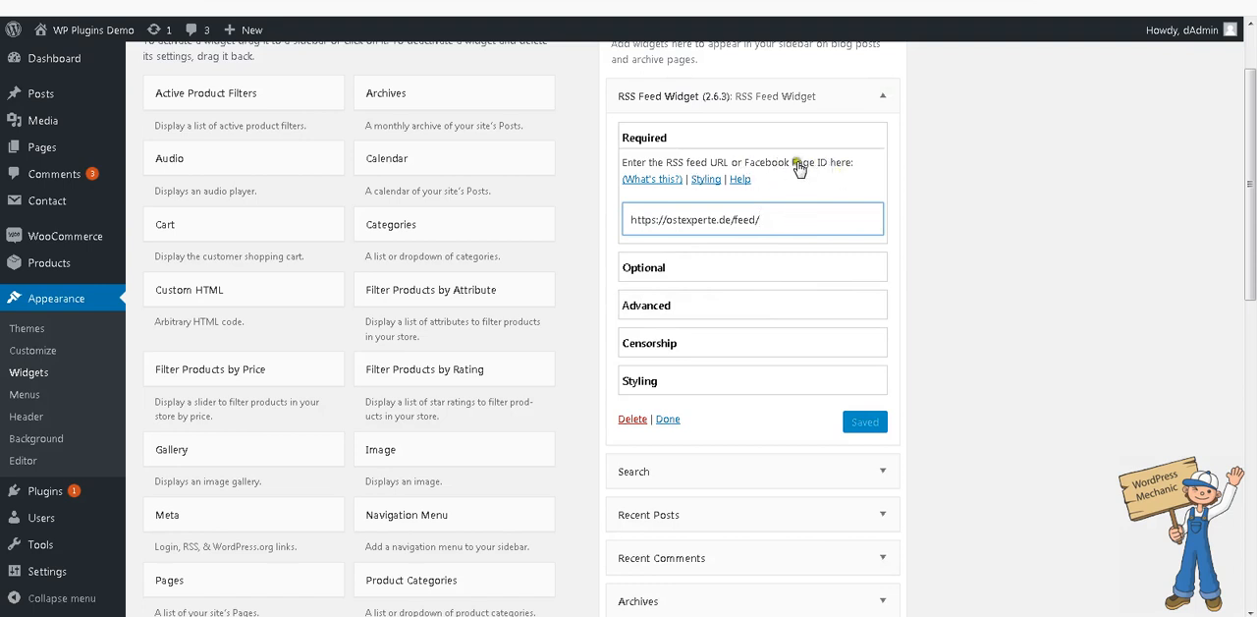
click(752, 218)
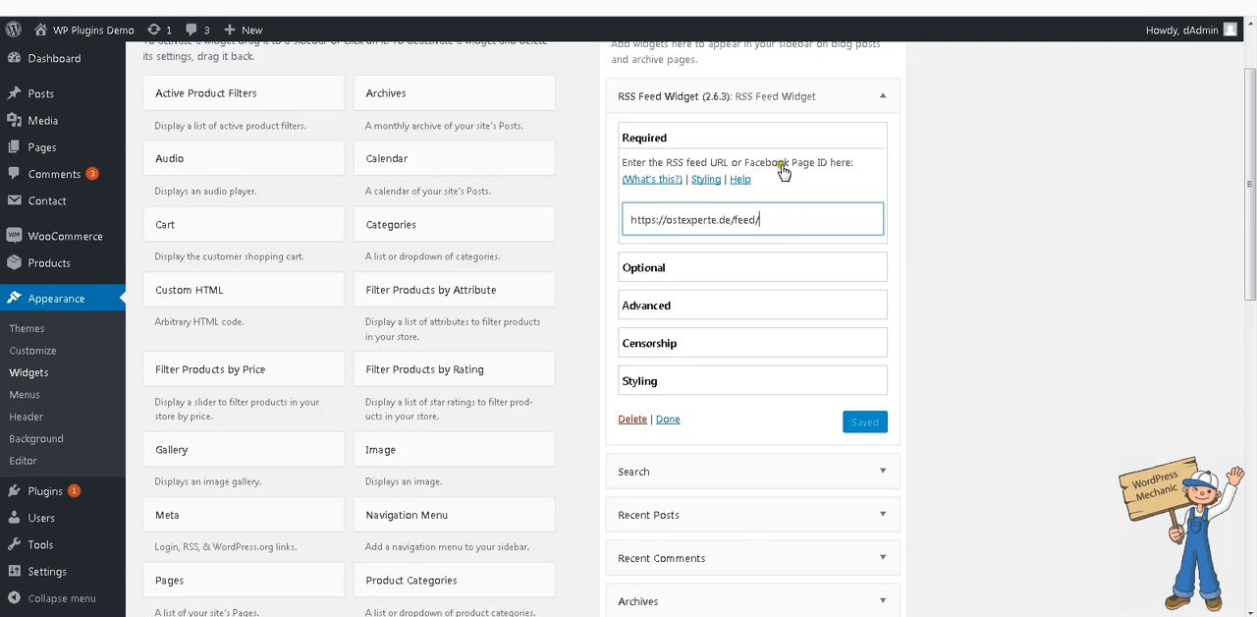
mouse_move(672, 169)
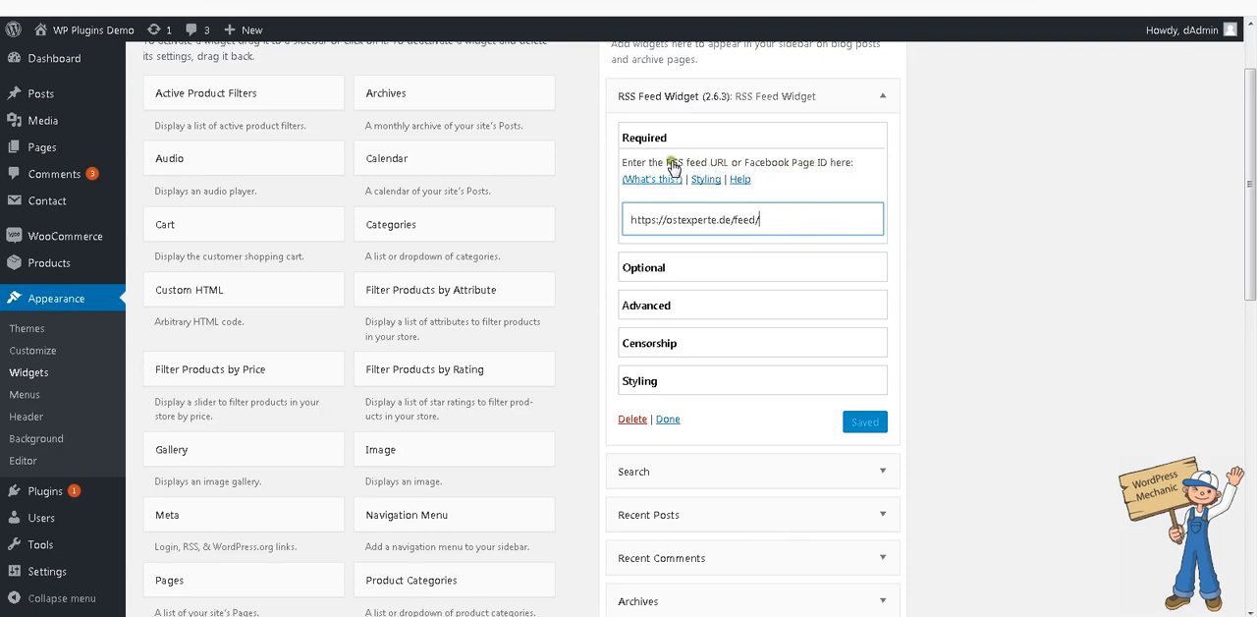
mouse_move(759, 316)
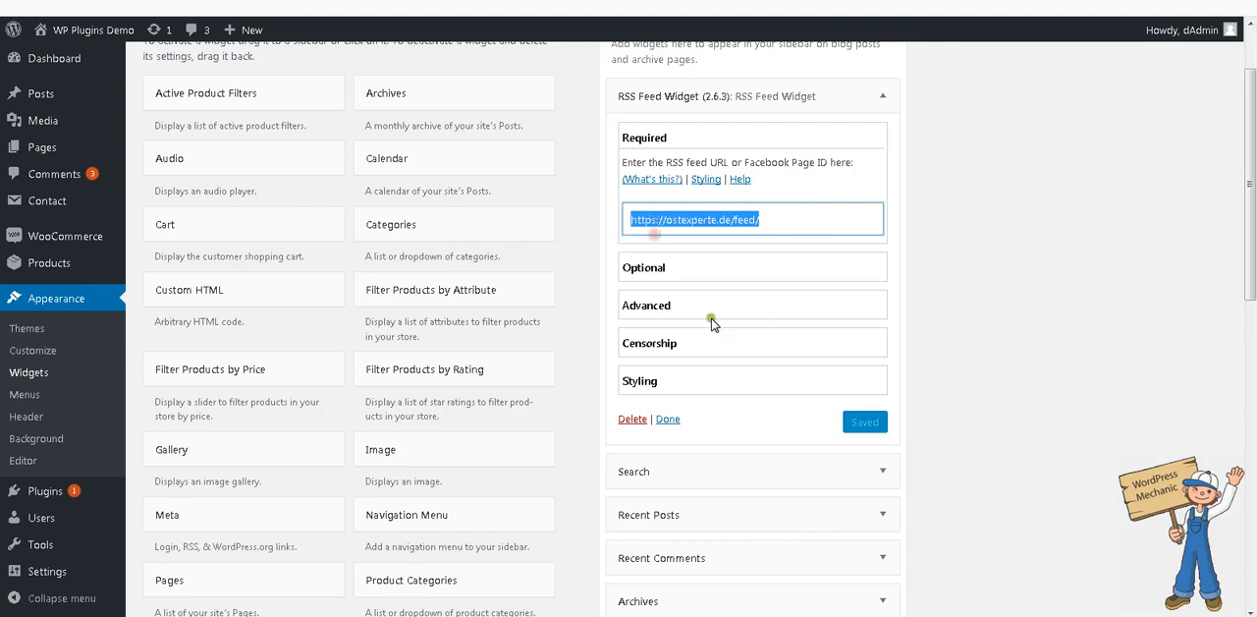
click(649, 342)
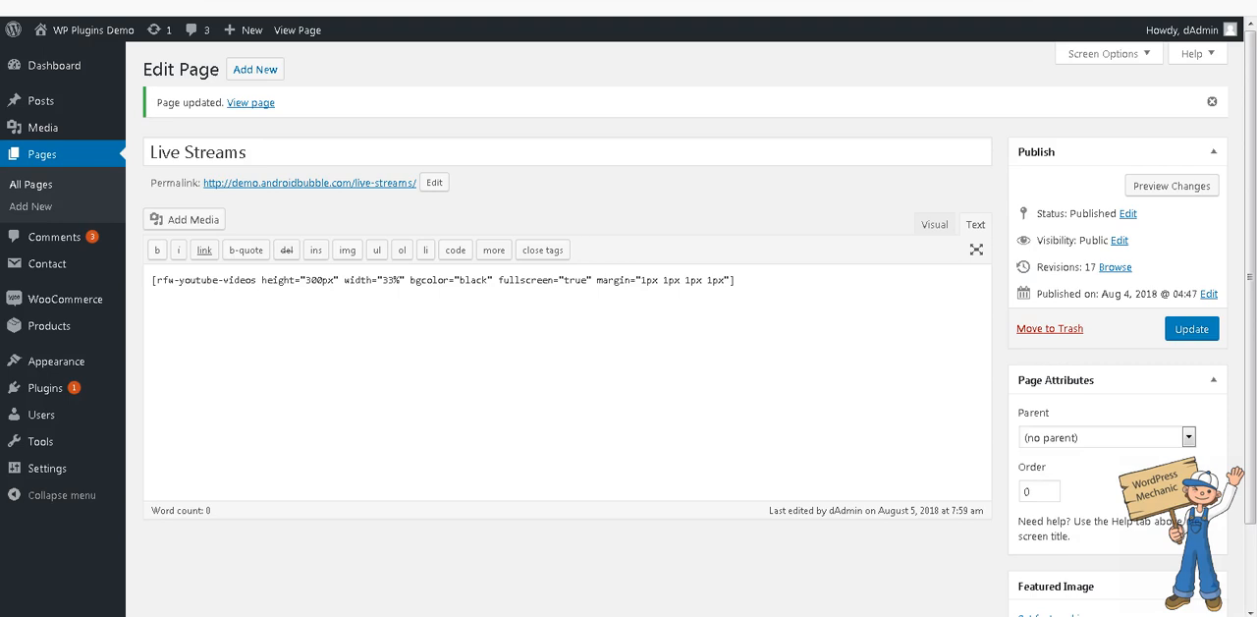
mouse_move(902, 35)
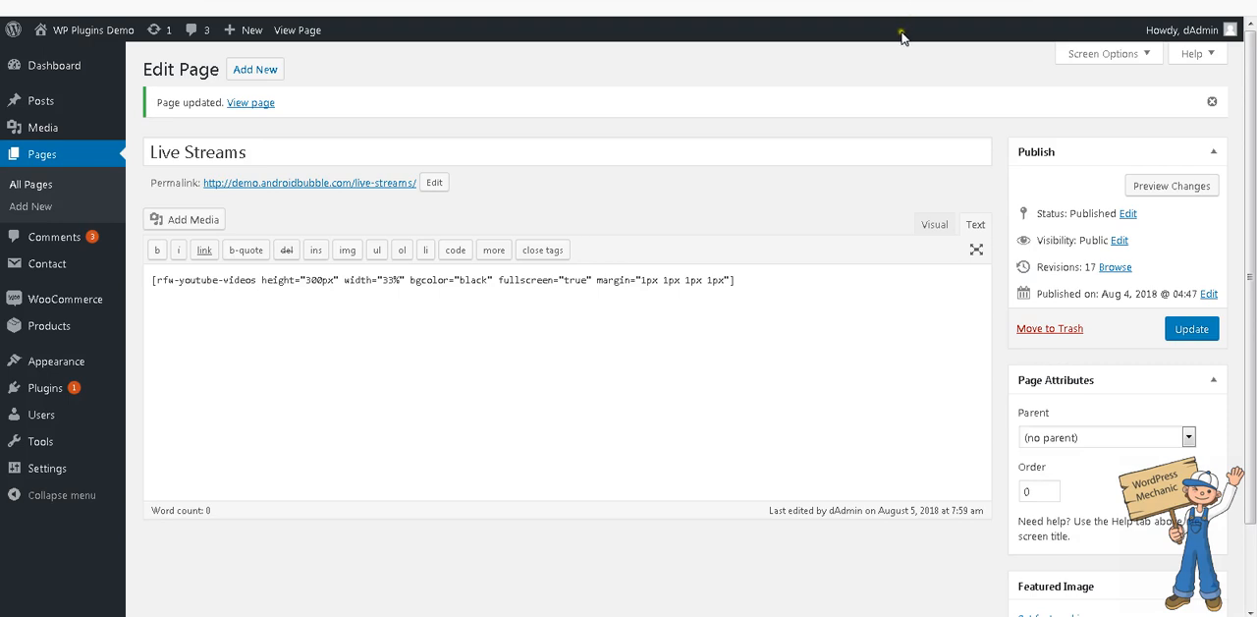